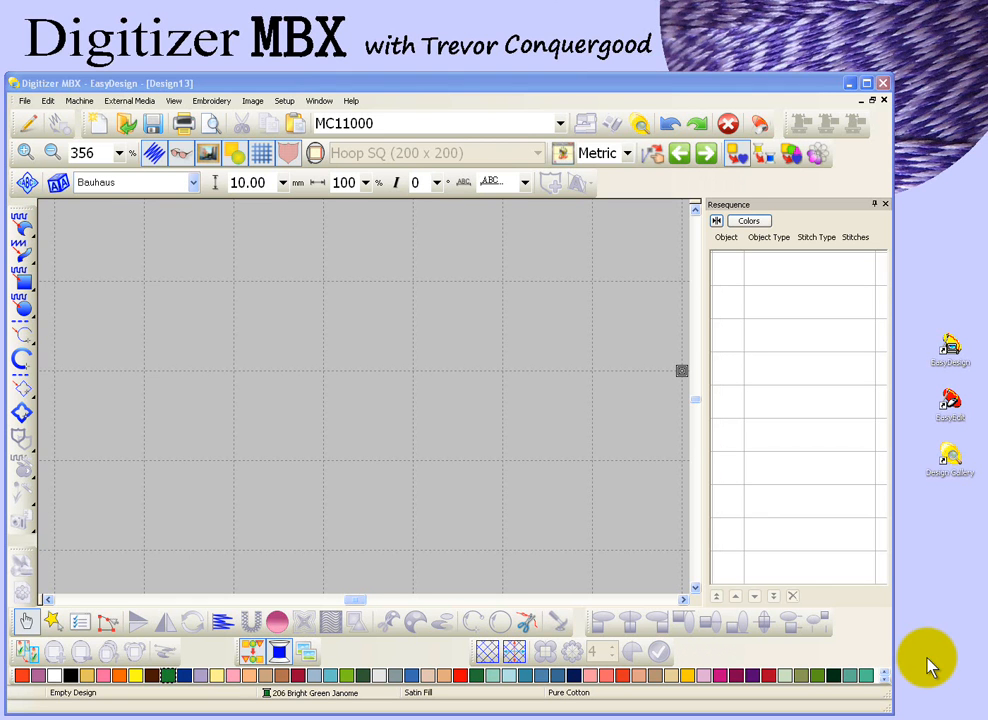
{"action": "mouse_move", "coordinate": [862, 648]}
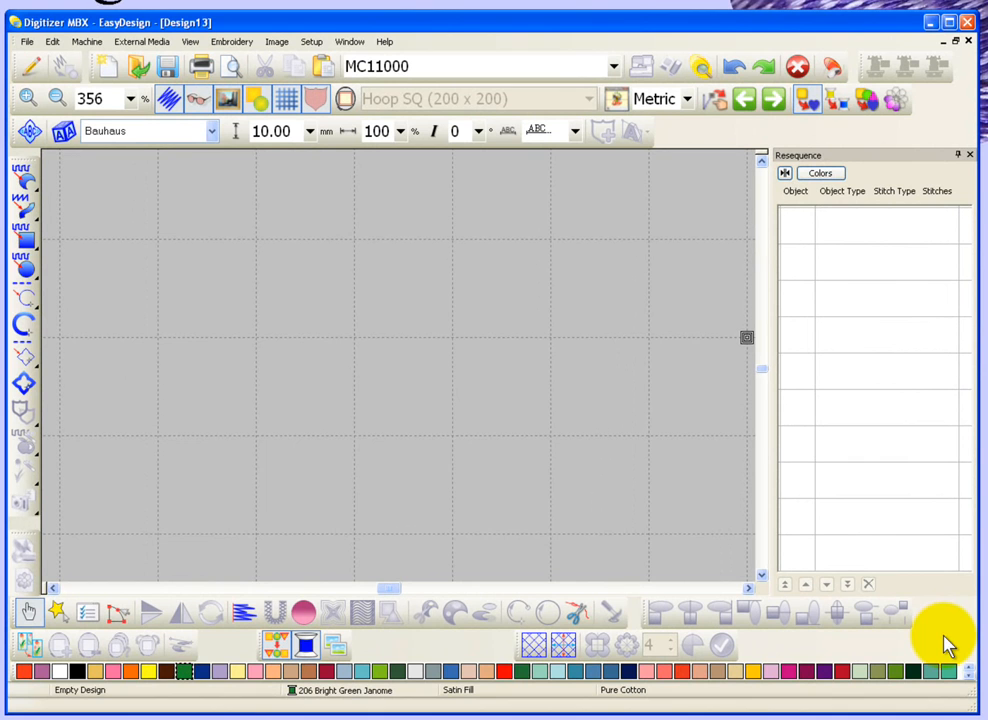
{"action": "mouse_move", "coordinate": [296, 532]}
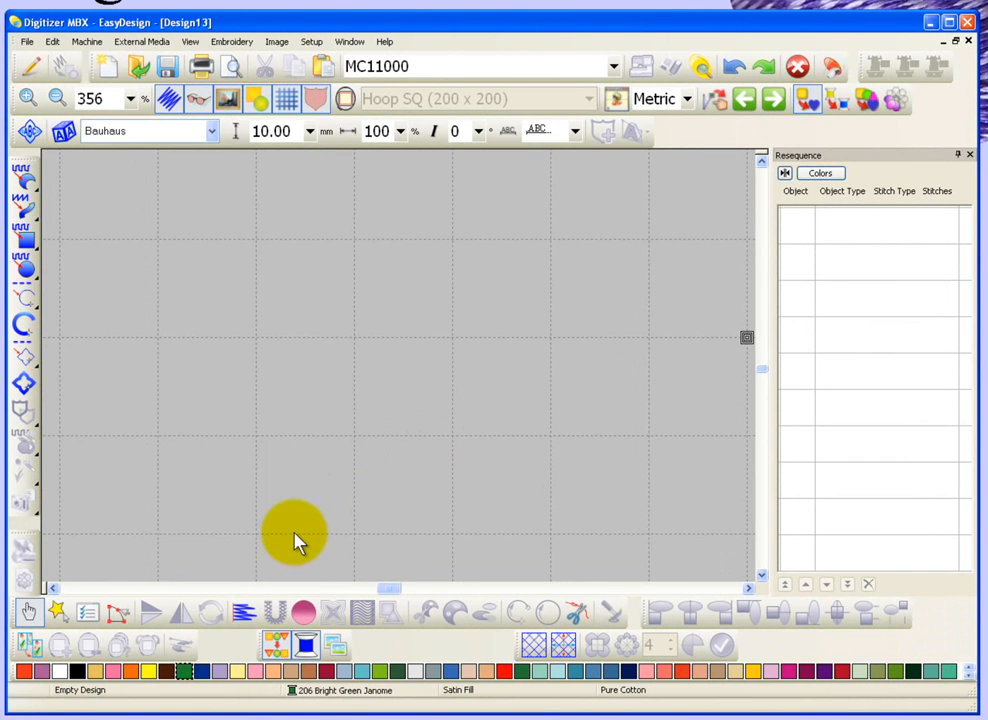
{"action": "mouse_move", "coordinate": [244, 612]}
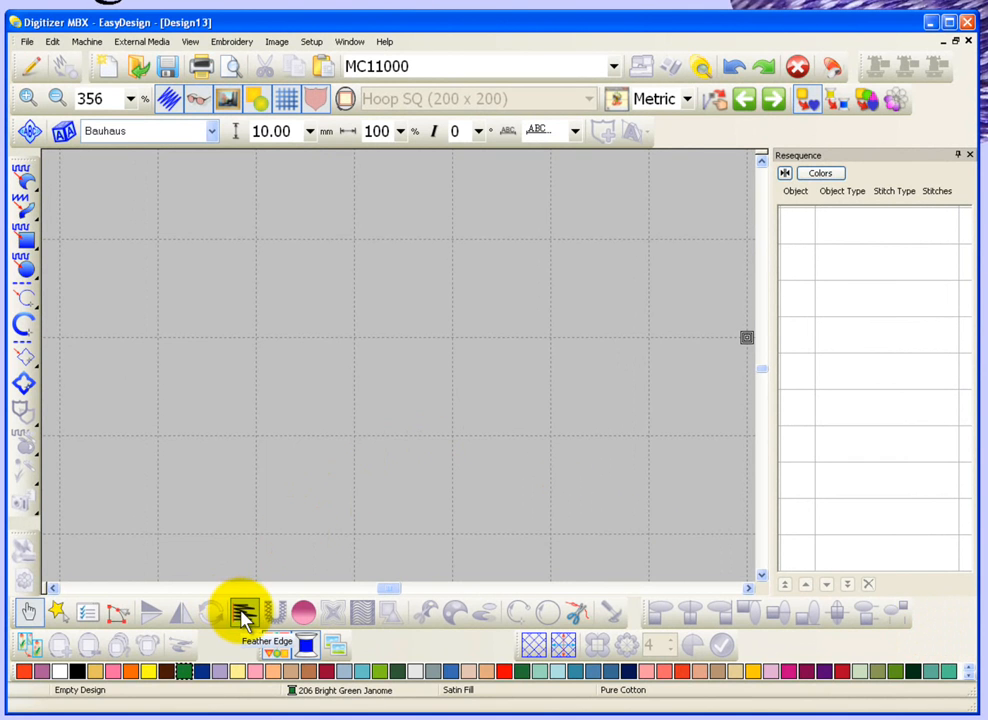
{"action": "mouse_move", "coordinate": [324, 564]}
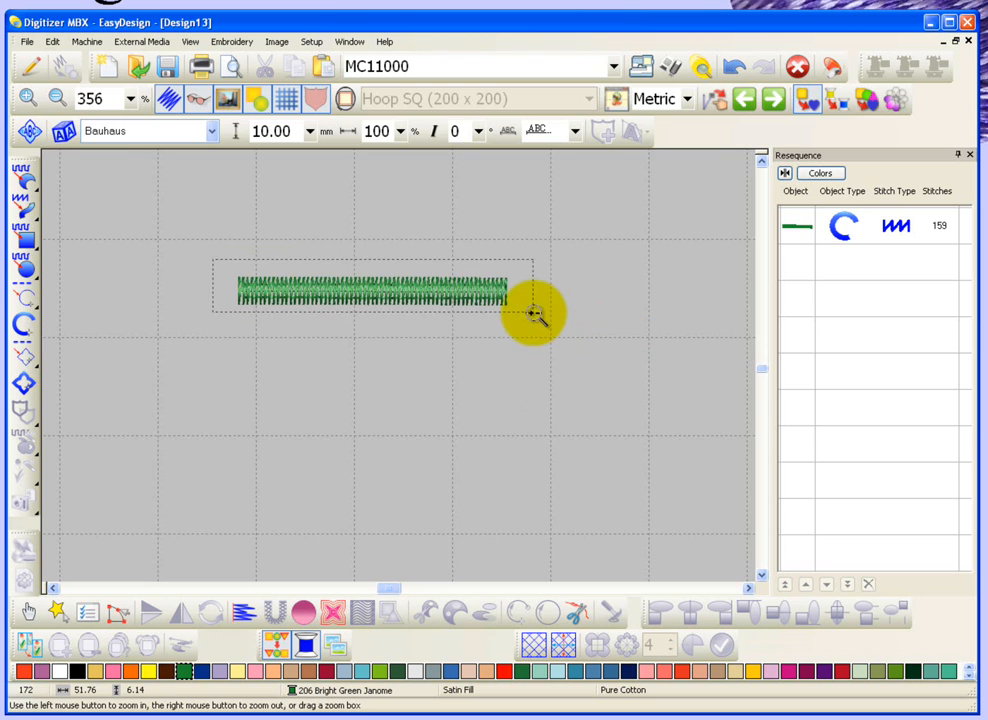
Step: Zoom in on the green satin line for a closer look
{"action": "left_click", "coordinate": [536, 316]}
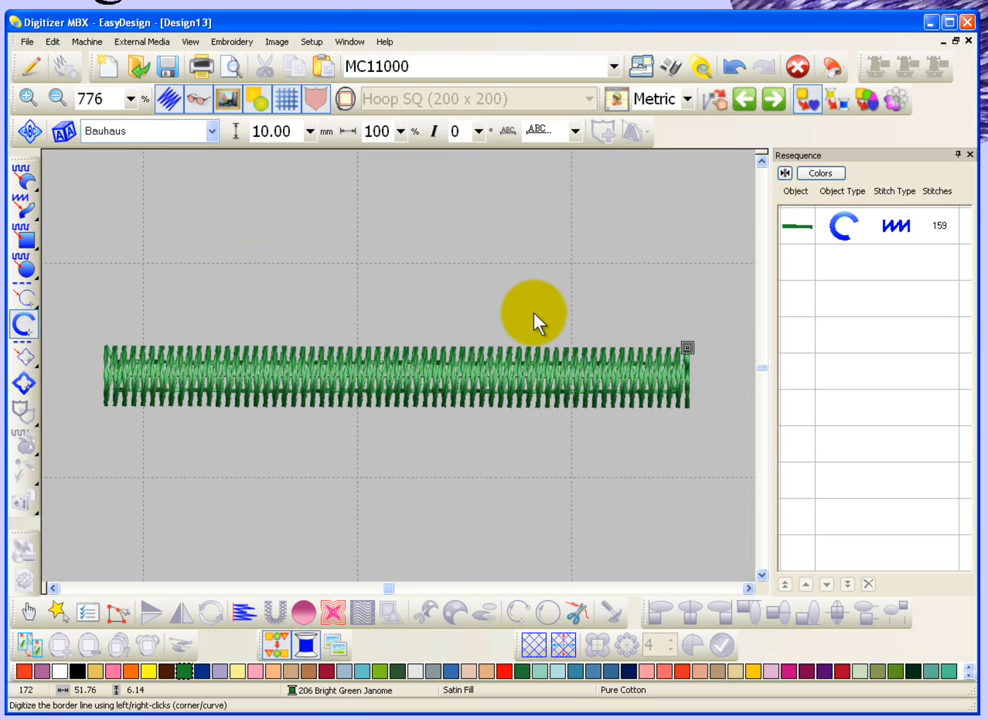
{"action": "mouse_move", "coordinate": [408, 368]}
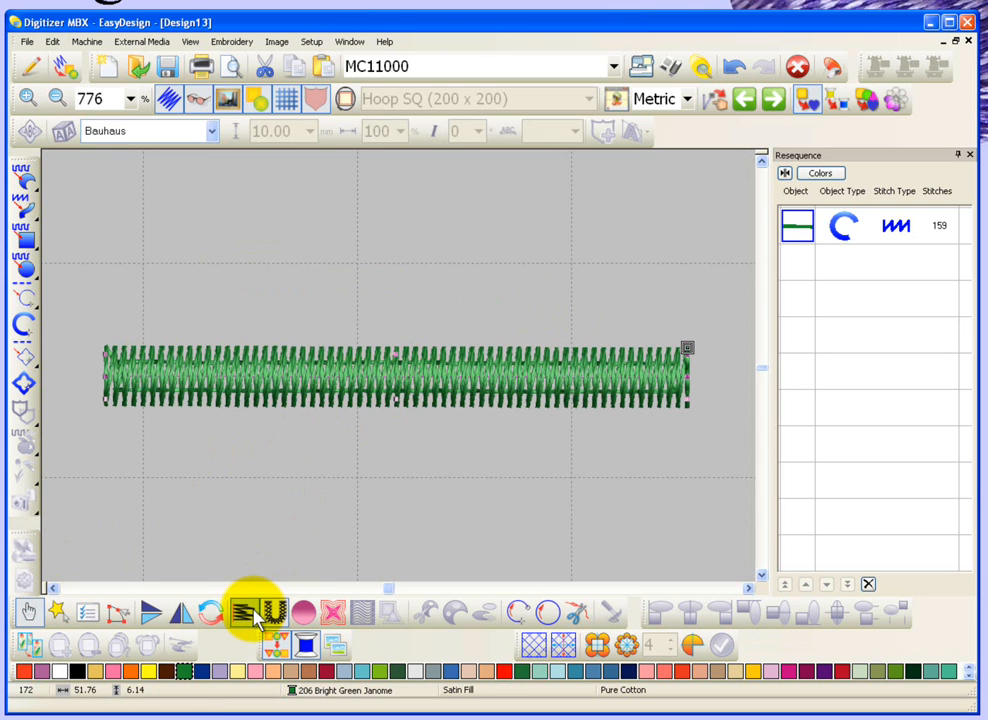
Step: Toggle the Feather Edge tool on the satin line, ending with one side feathered
{"action": "left_click", "coordinate": [256, 612]}
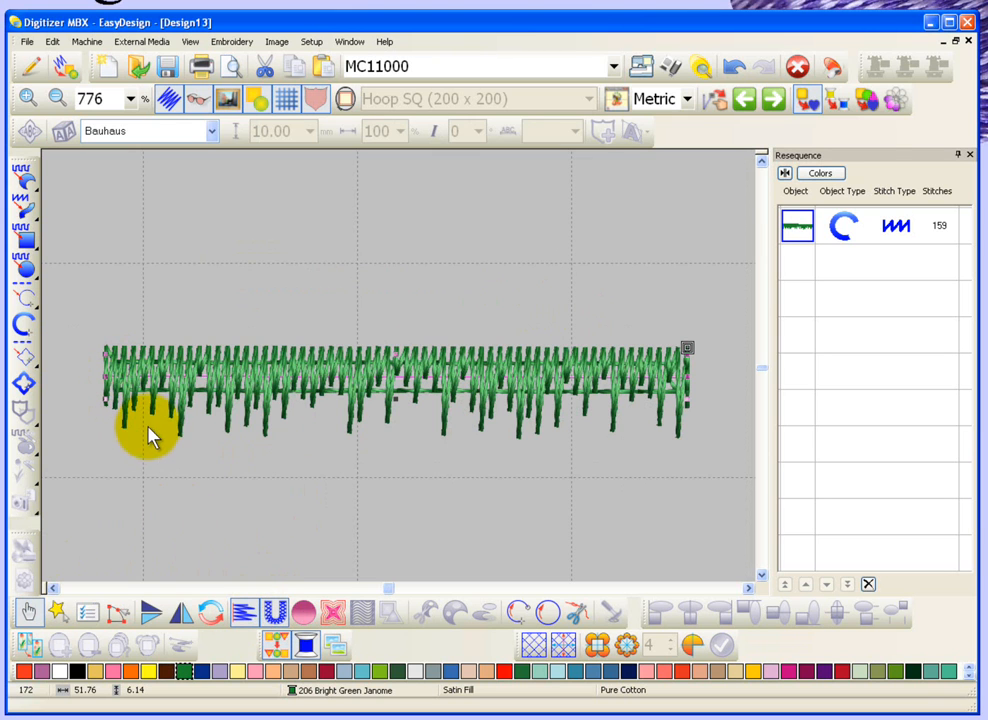
{"action": "mouse_move", "coordinate": [236, 404]}
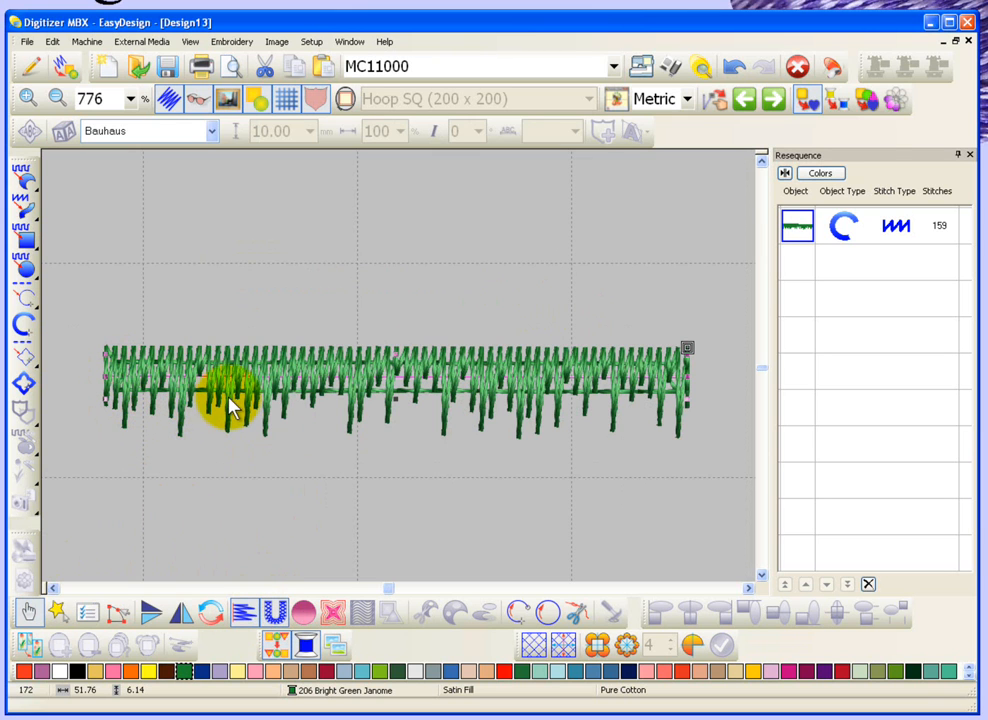
{"action": "mouse_move", "coordinate": [524, 410]}
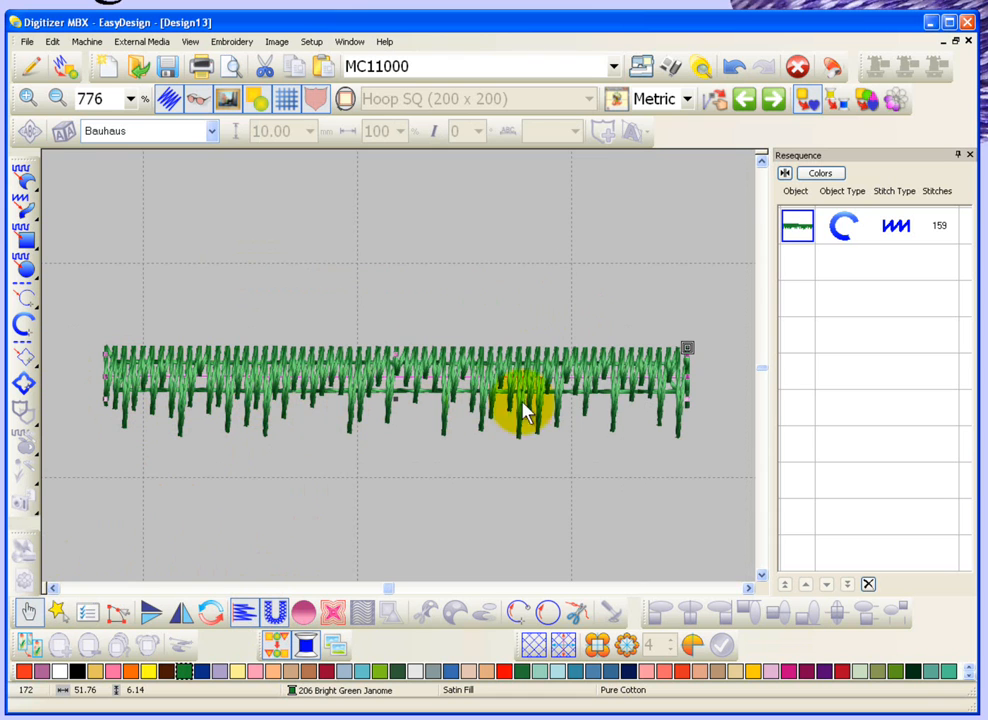
{"action": "mouse_move", "coordinate": [680, 414]}
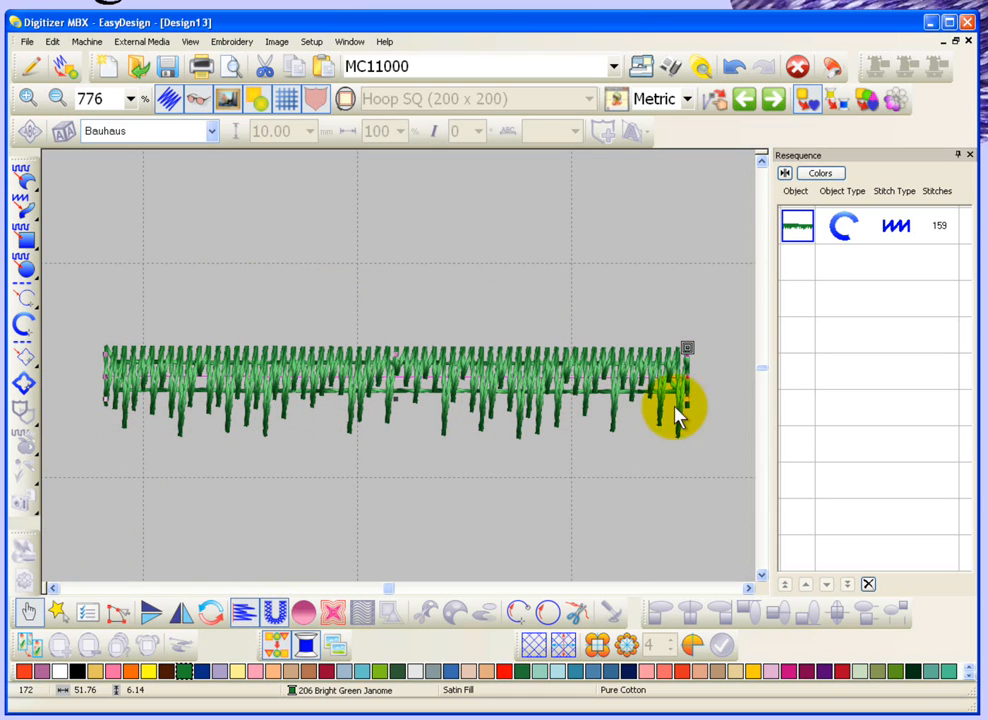
{"action": "mouse_move", "coordinate": [672, 438]}
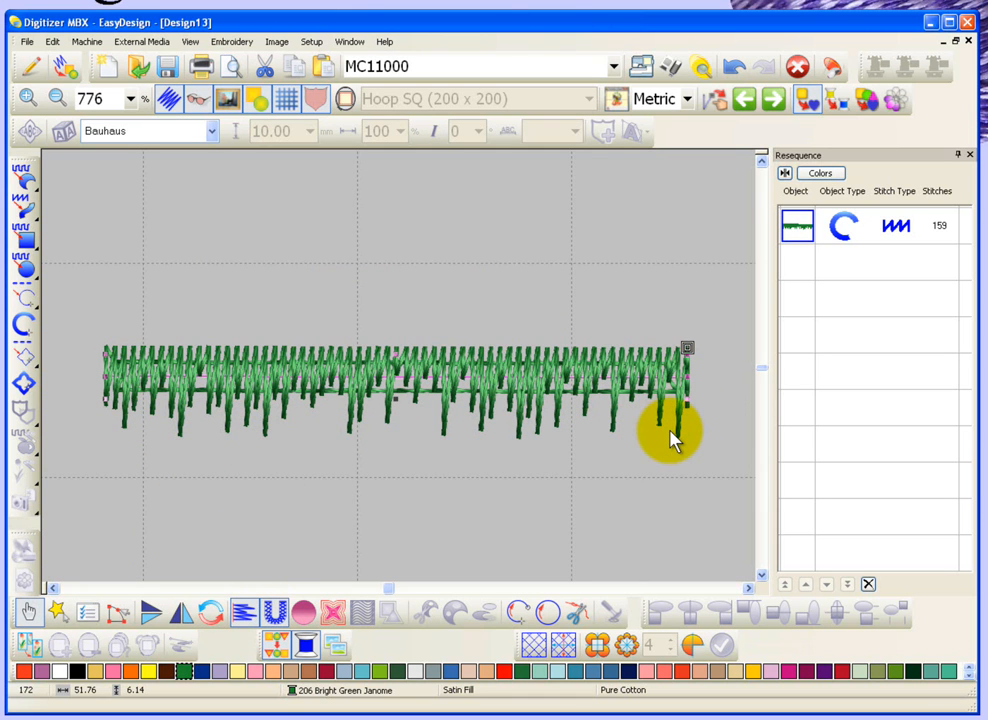
{"action": "mouse_move", "coordinate": [350, 410]}
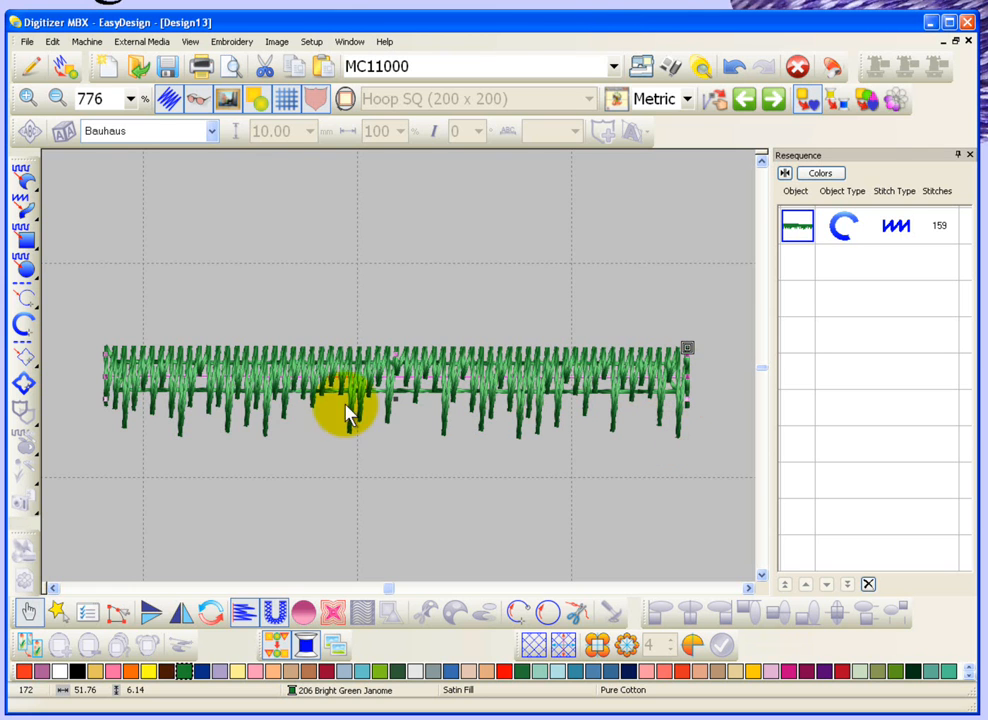
{"action": "left_click", "coordinate": [244, 612]}
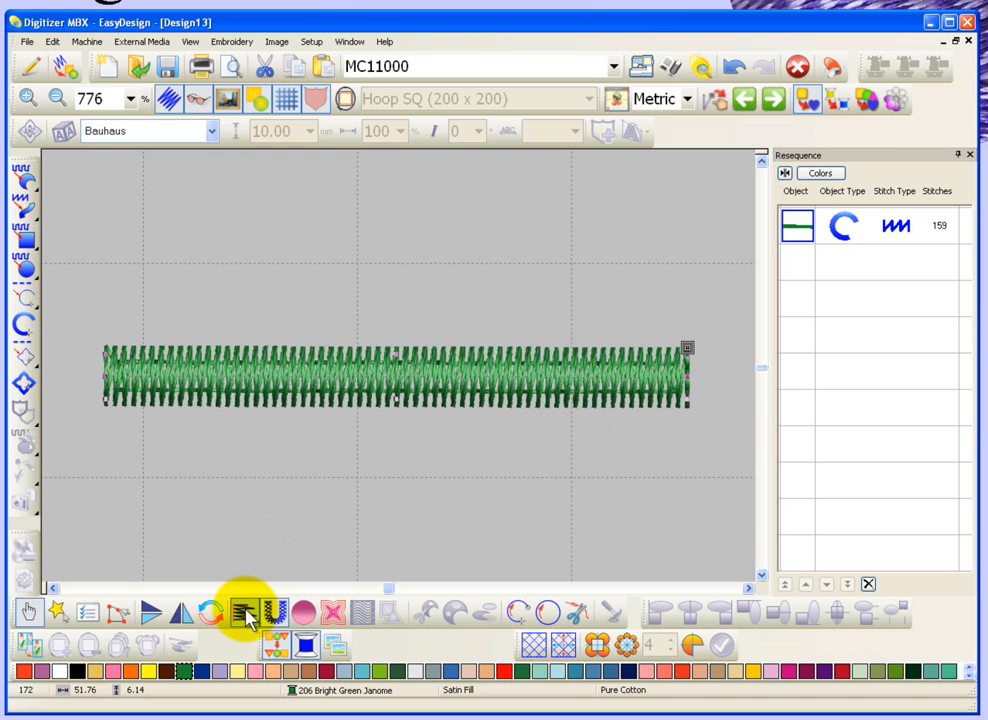
{"action": "left_click", "coordinate": [244, 612]}
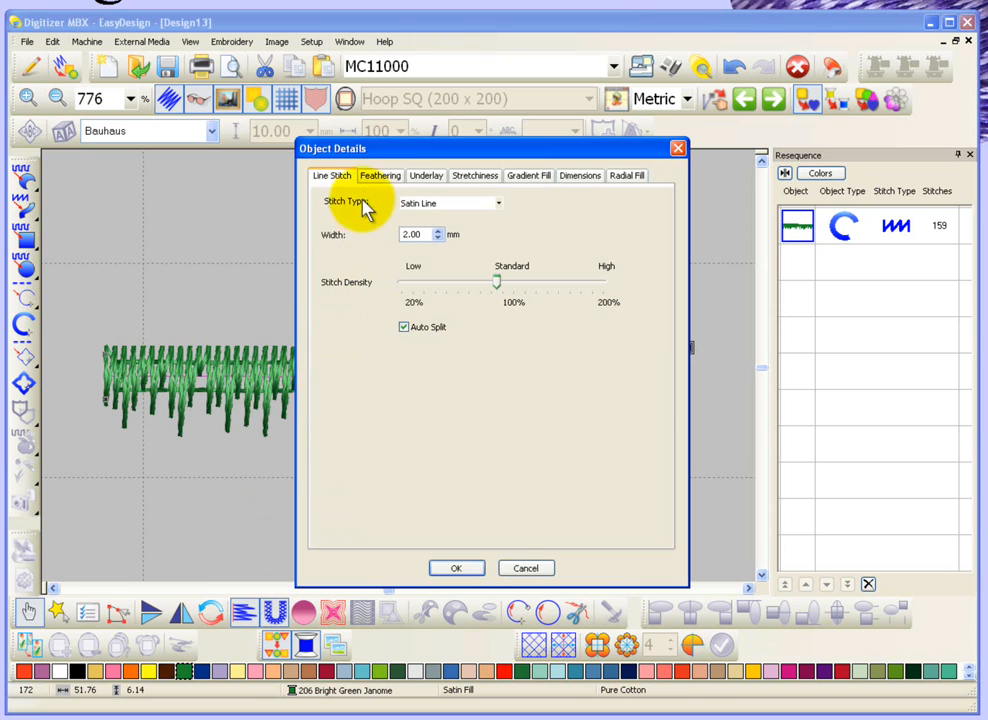
Step: Switch Feathered off in the Feathering settings so the line is plain satin
{"action": "left_click", "coordinate": [380, 176]}
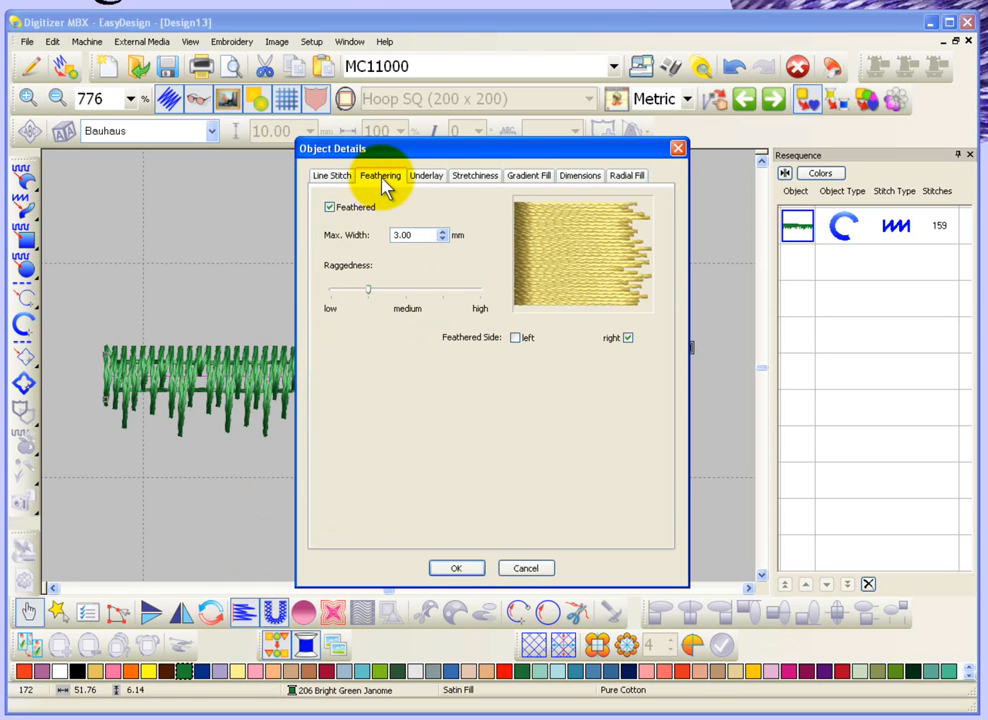
{"action": "mouse_move", "coordinate": [450, 148]}
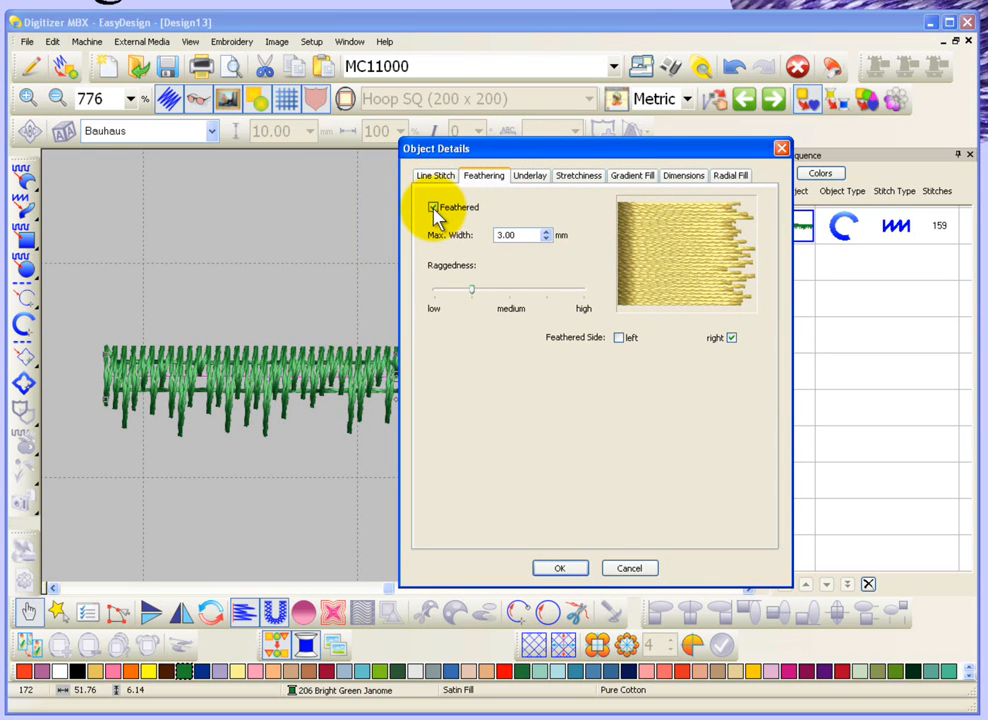
{"action": "left_click", "coordinate": [432, 206]}
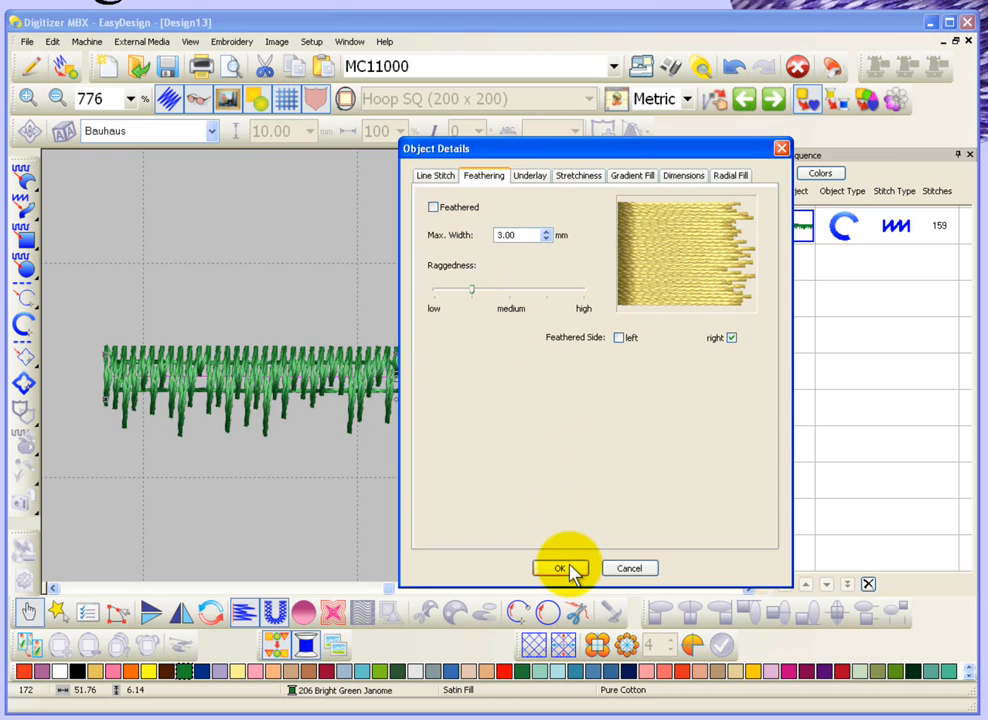
{"action": "left_click", "coordinate": [558, 568]}
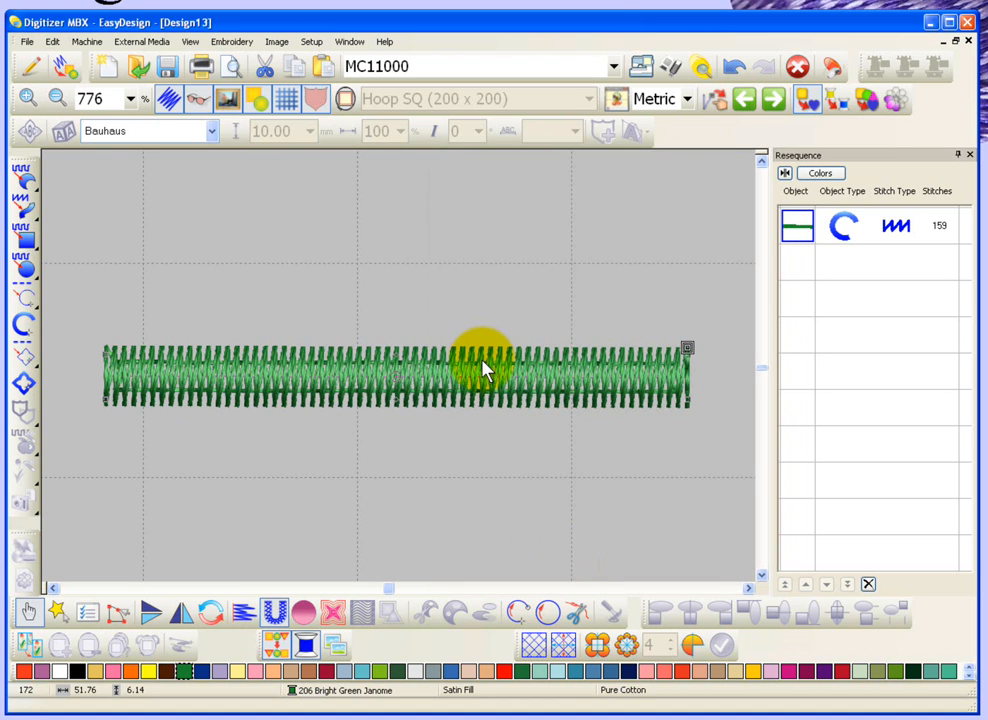
Step: Reopen the line's Feathering settings and turn feathering back on along one edge
{"action": "double_click", "coordinate": [484, 370]}
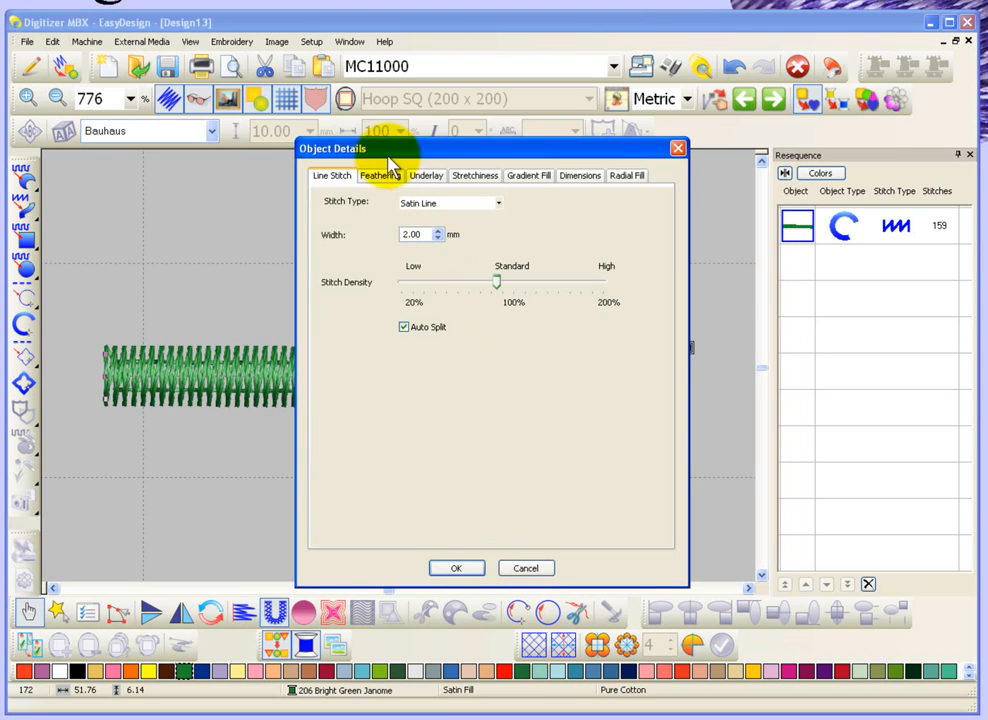
{"action": "left_click", "coordinate": [380, 176]}
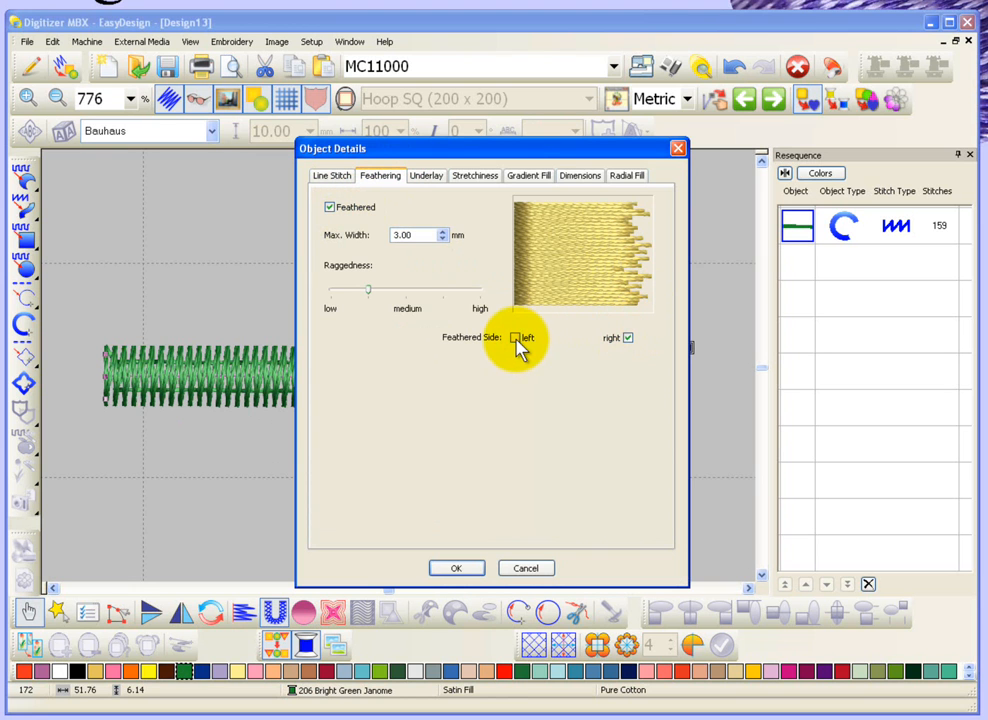
{"action": "left_click", "coordinate": [456, 568]}
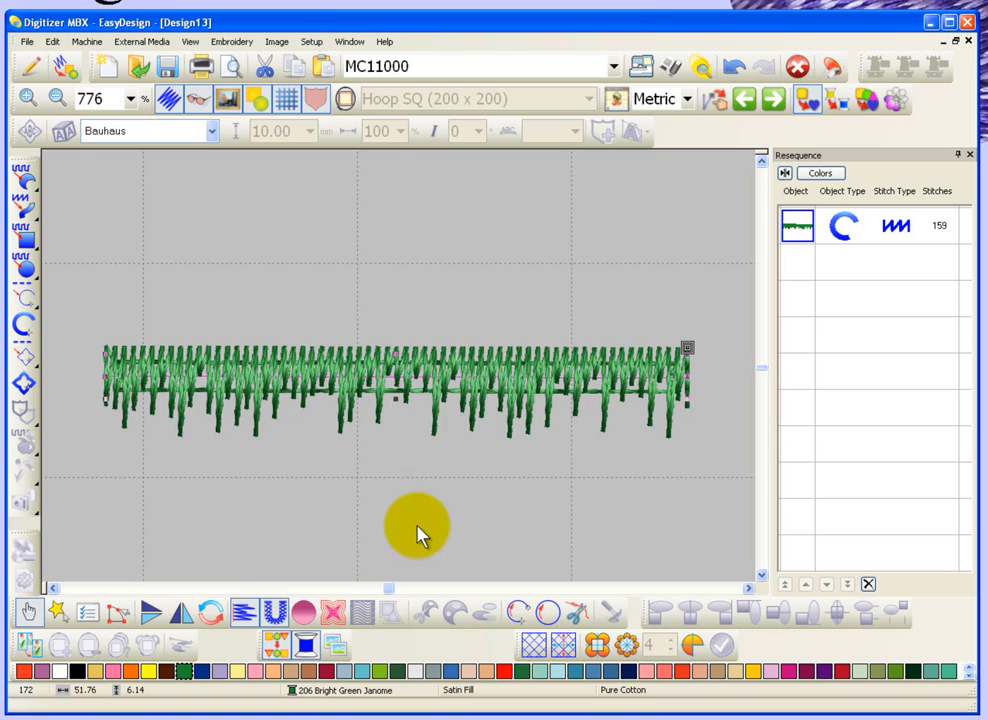
{"action": "mouse_move", "coordinate": [478, 428]}
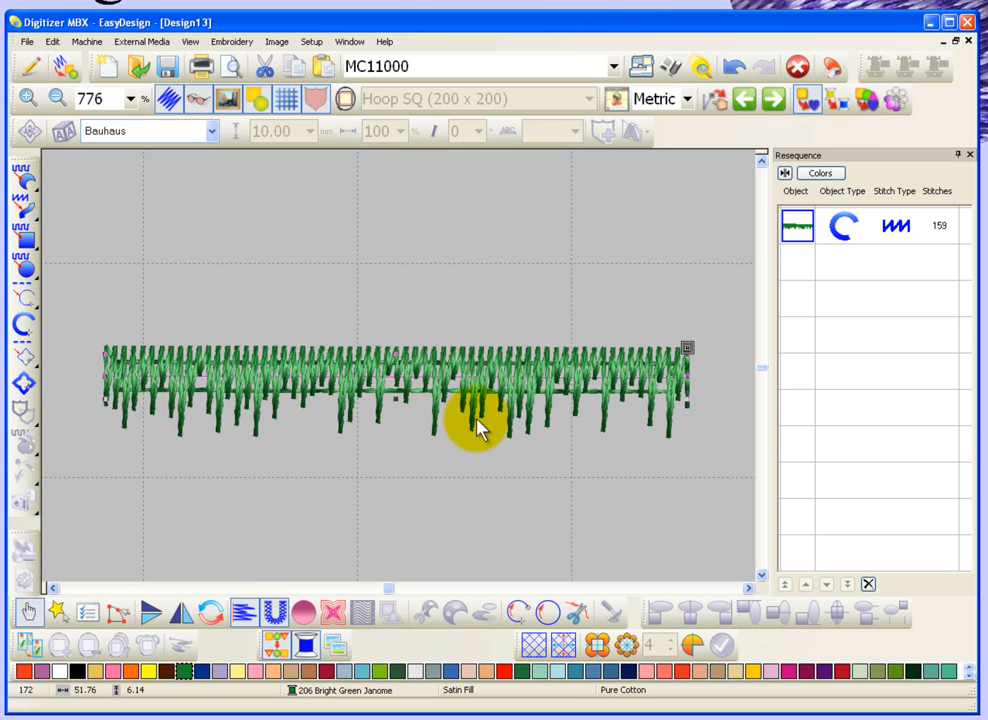
{"action": "mouse_move", "coordinate": [500, 344]}
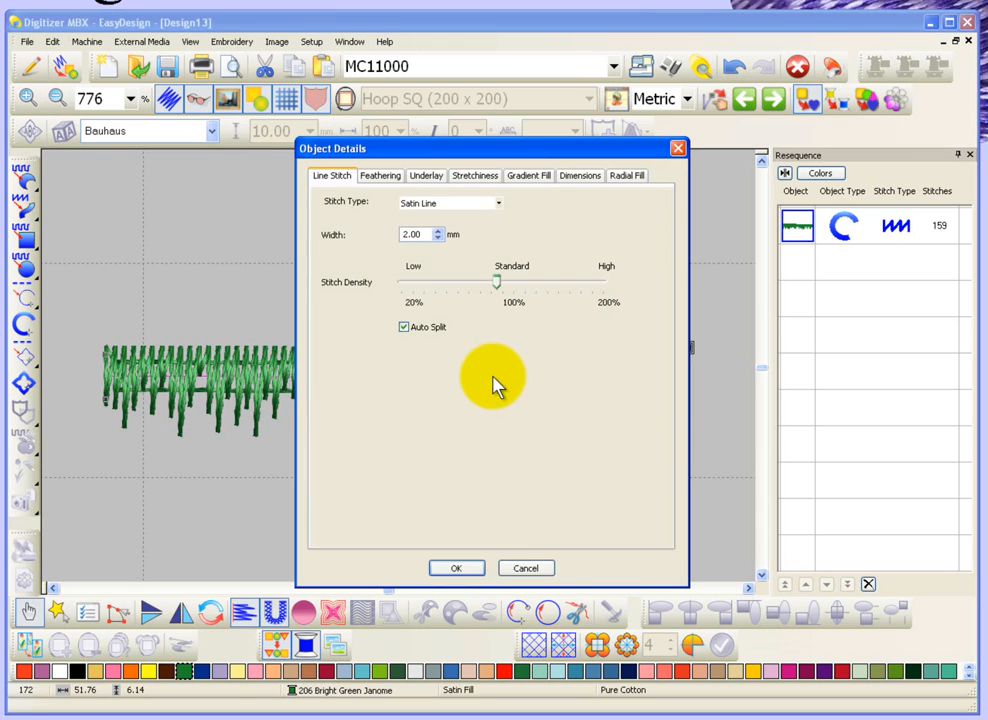
Step: Tick the left Feathered Side too so the line is feathered on both edges
{"action": "left_click", "coordinate": [380, 176]}
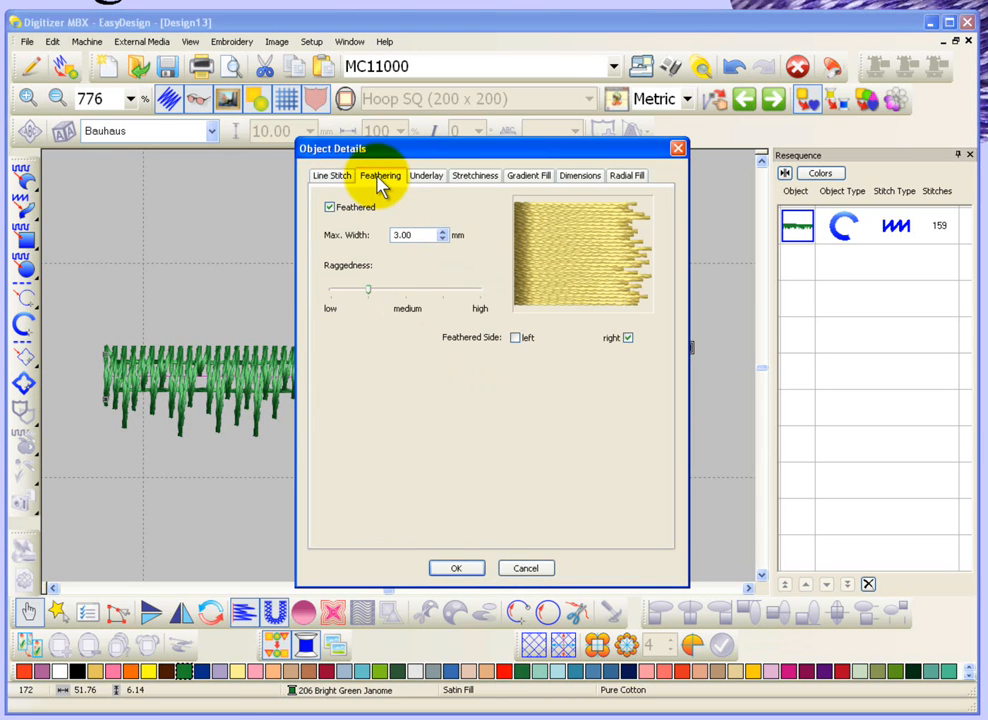
{"action": "left_click", "coordinate": [516, 336]}
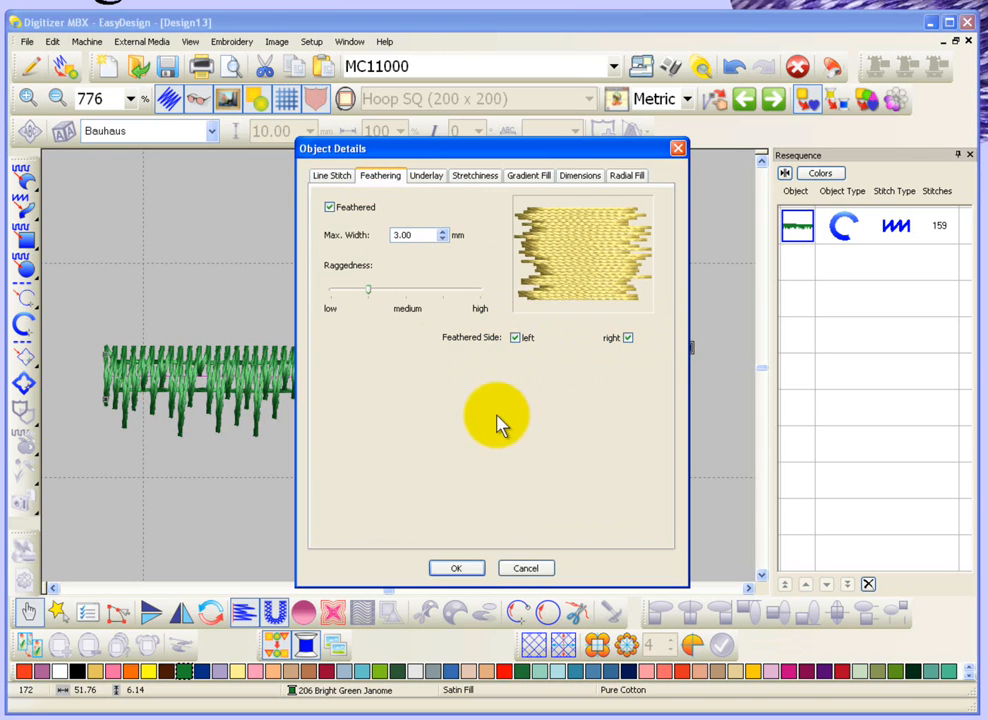
{"action": "left_click", "coordinate": [456, 568]}
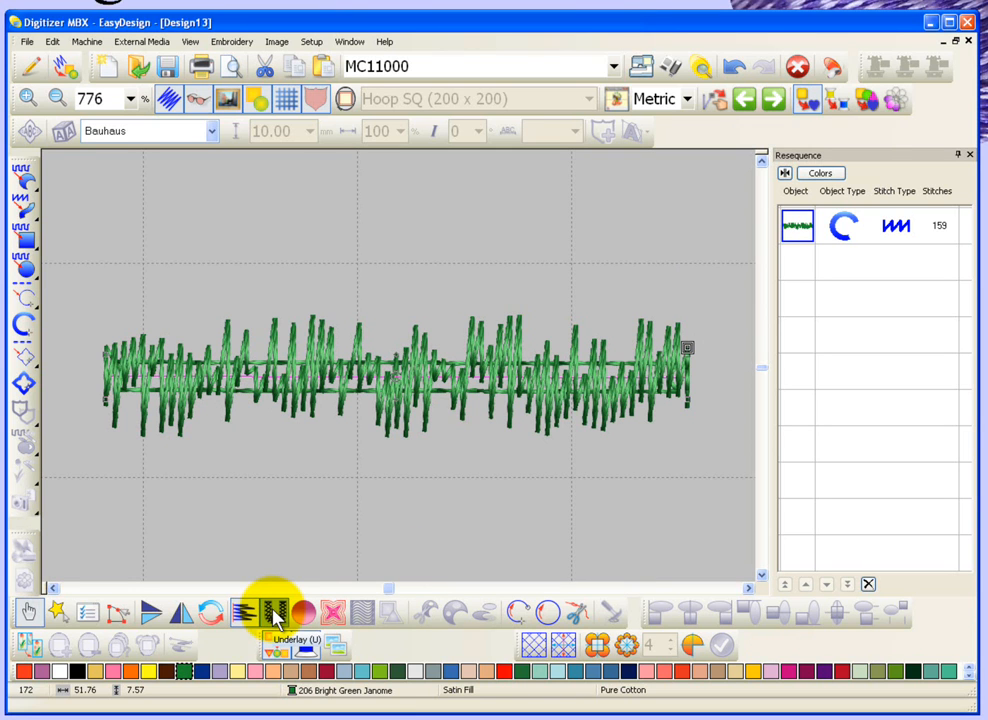
{"action": "mouse_move", "coordinate": [276, 612]}
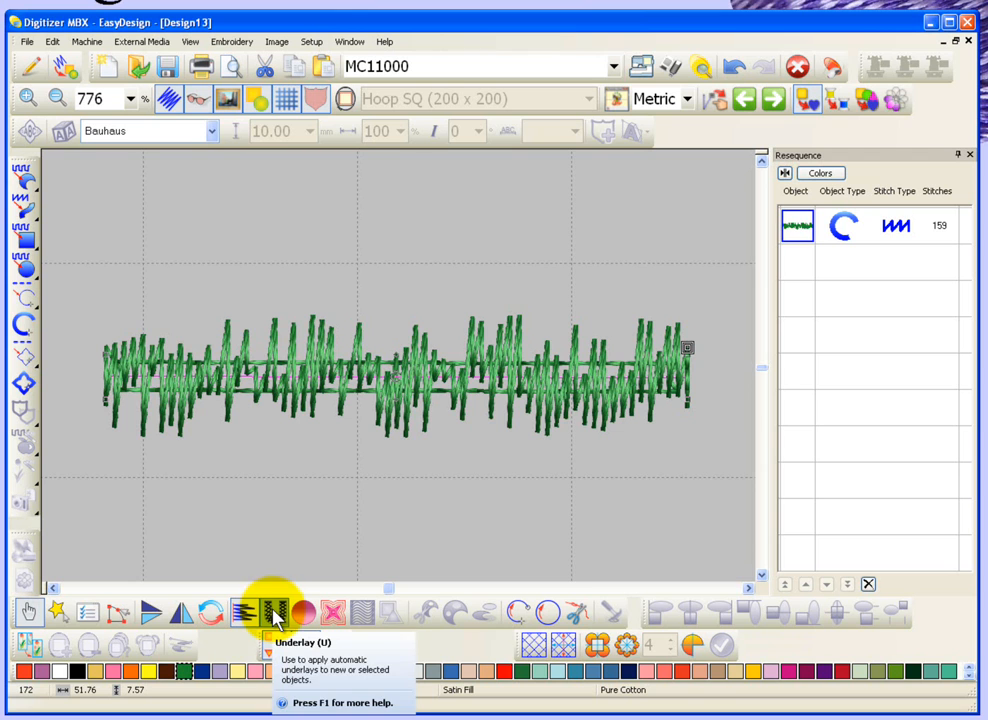
Step: Turn off Underlay for the feathered line, dropping it to 126 stitches
{"action": "left_click", "coordinate": [276, 612]}
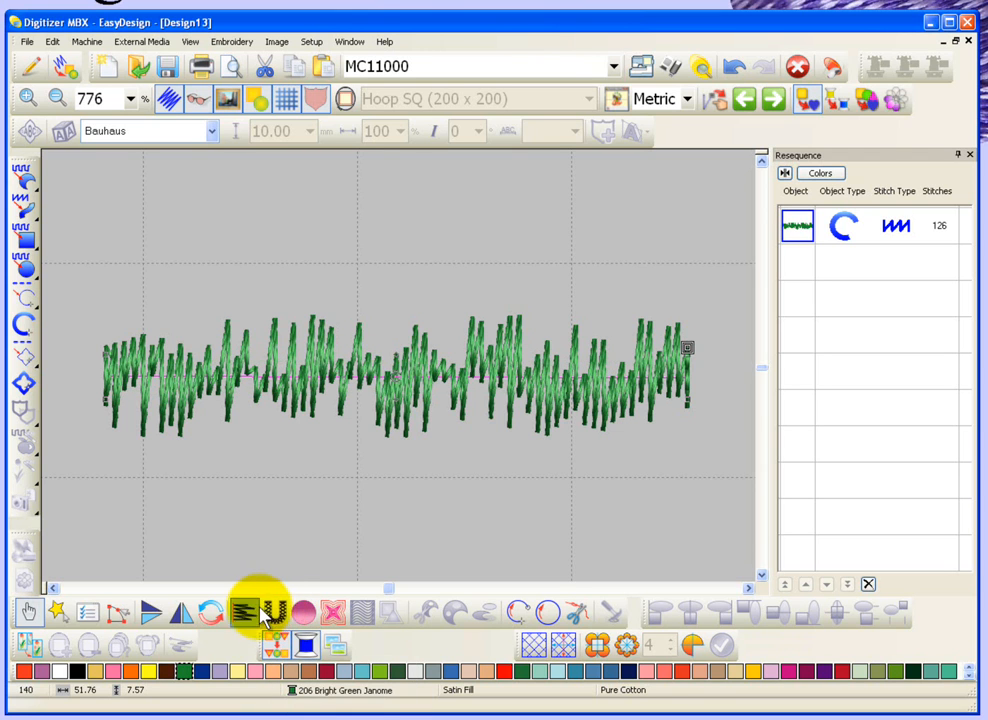
{"action": "mouse_move", "coordinate": [278, 612]}
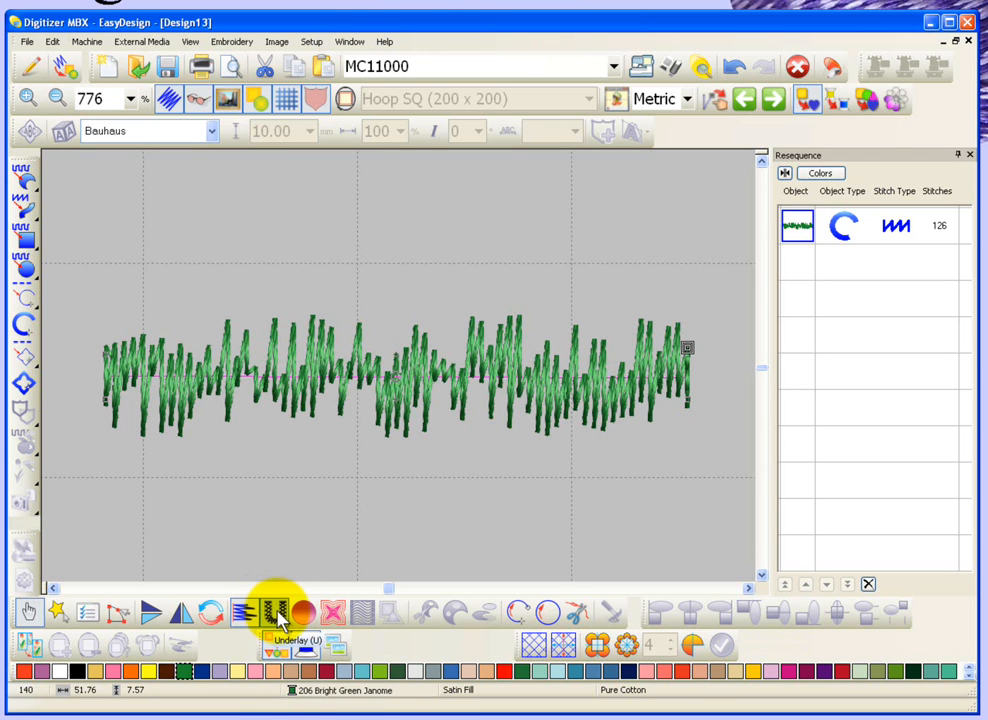
Step: Cancel out of the Feathering settings and drag the line's edge to about 5.30 mm wide
{"action": "left_click", "coordinate": [278, 614]}
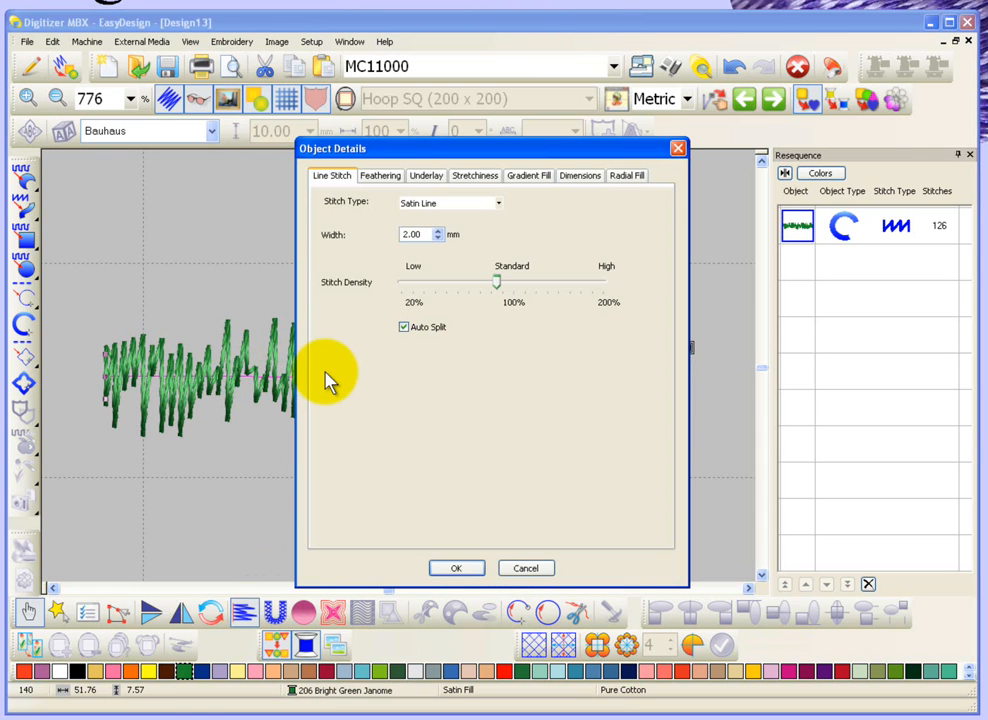
{"action": "left_click", "coordinate": [380, 176]}
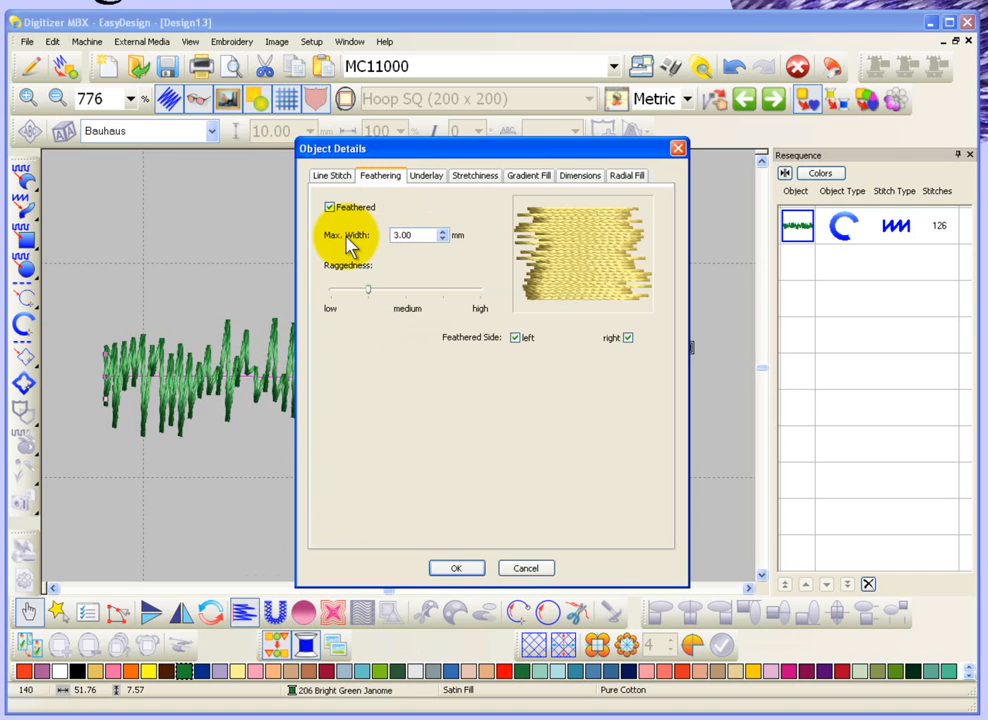
{"action": "mouse_move", "coordinate": [390, 240]}
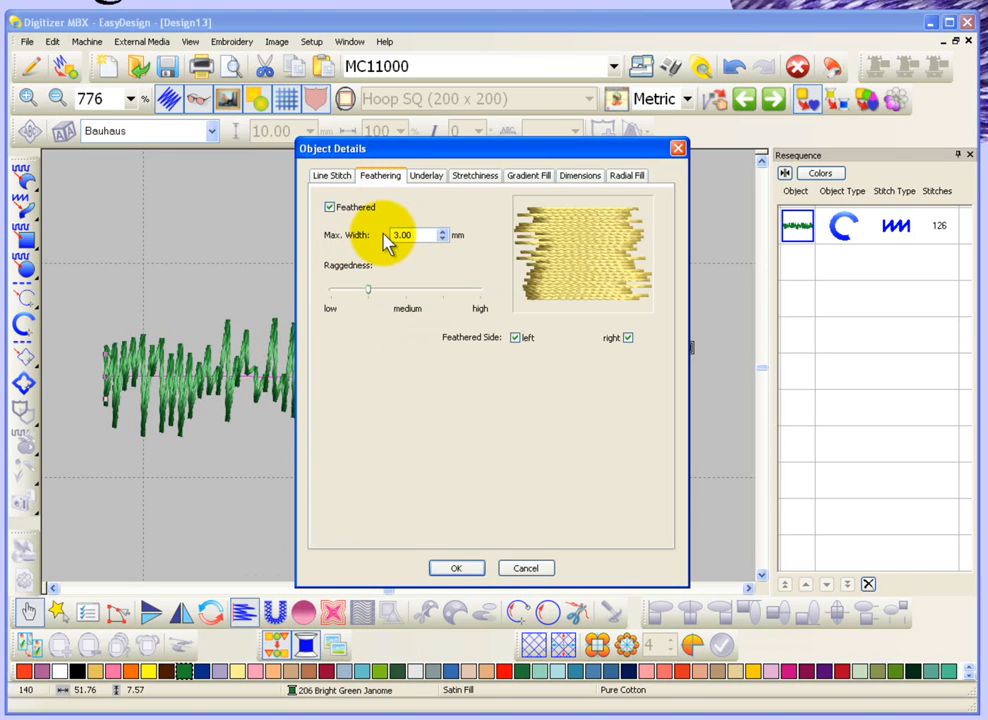
{"action": "mouse_move", "coordinate": [382, 316]}
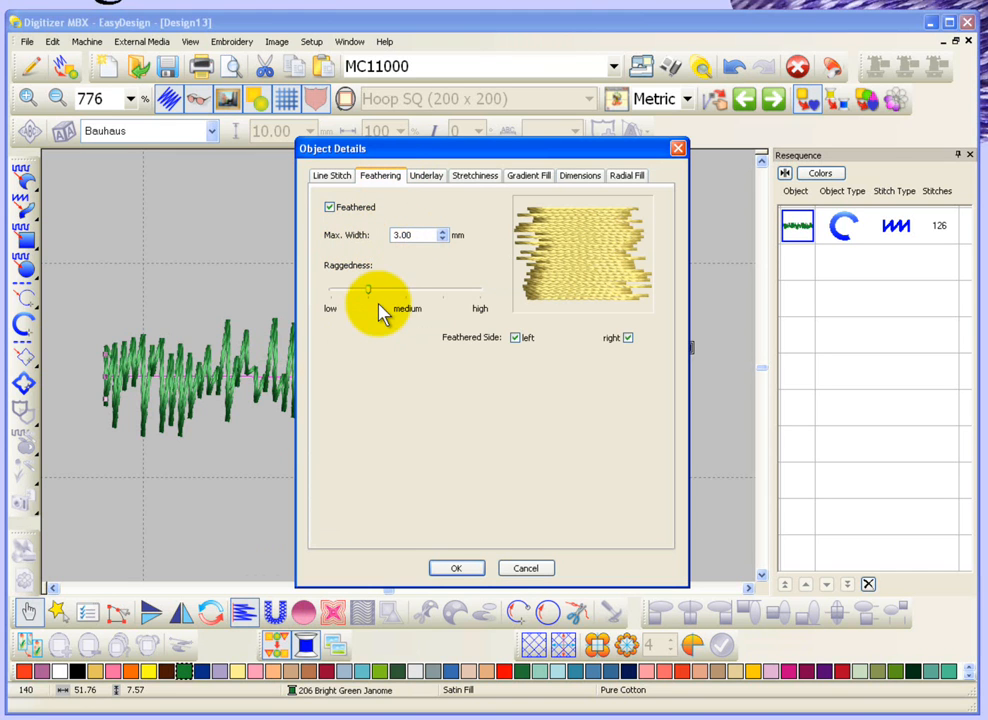
{"action": "mouse_move", "coordinate": [528, 568]}
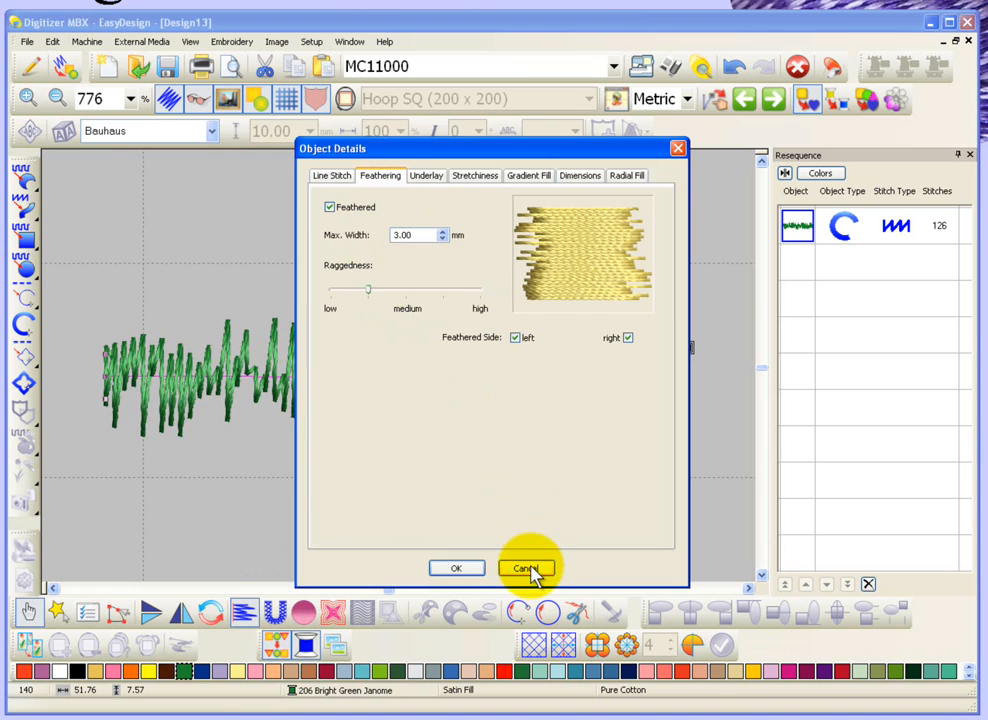
{"action": "left_click", "coordinate": [524, 568]}
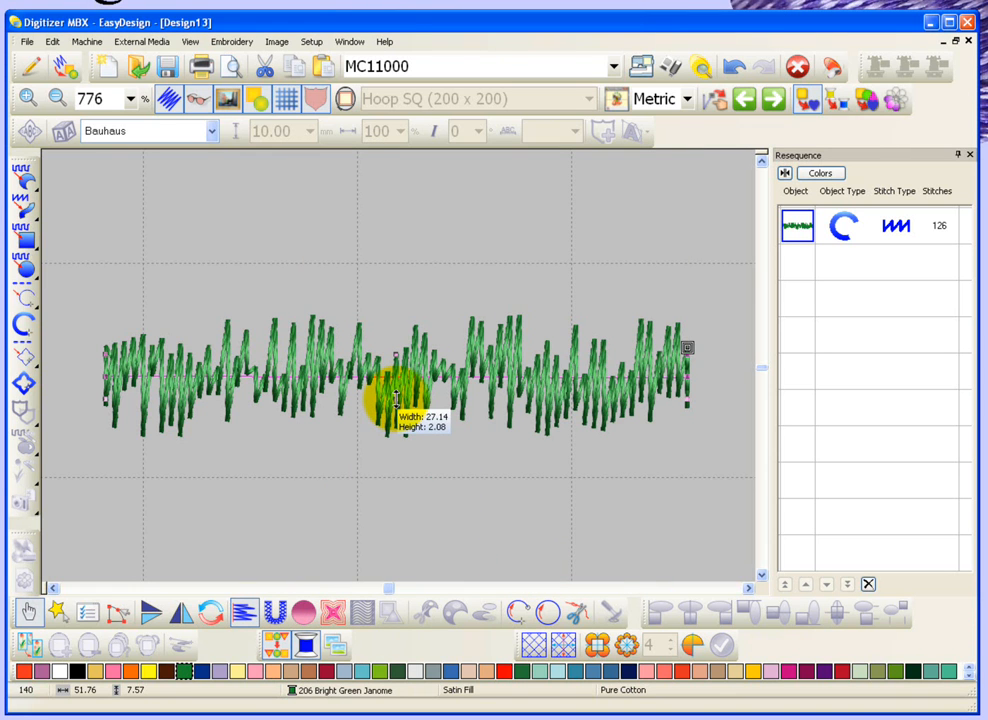
{"action": "left_click_drag", "start_coordinate": [396, 396], "coordinate": [396, 450]}
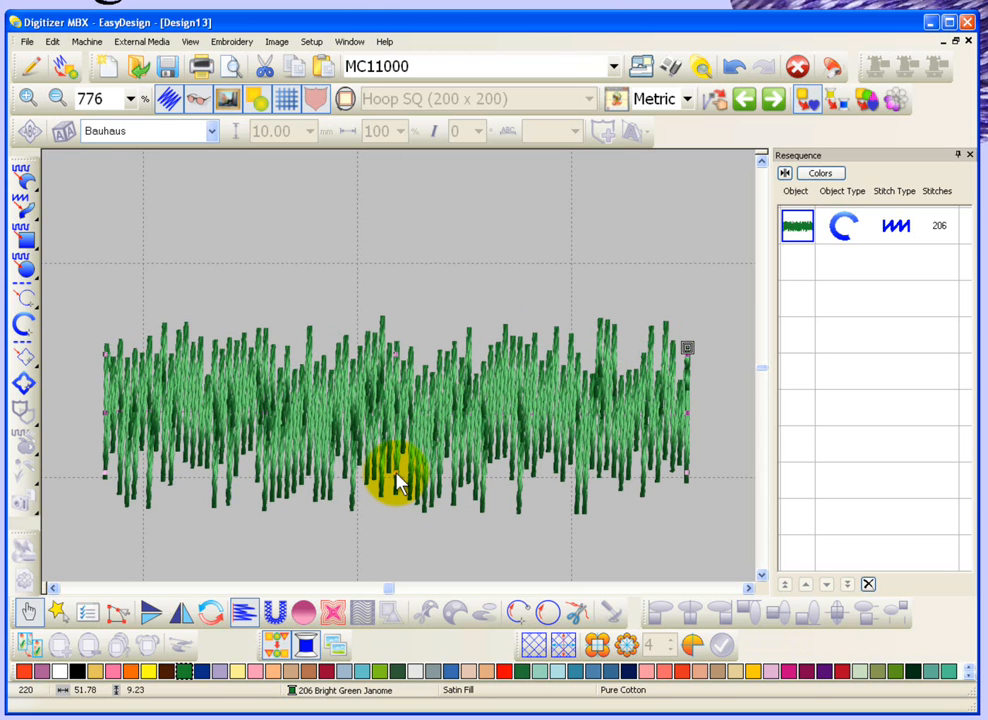
{"action": "mouse_move", "coordinate": [330, 424]}
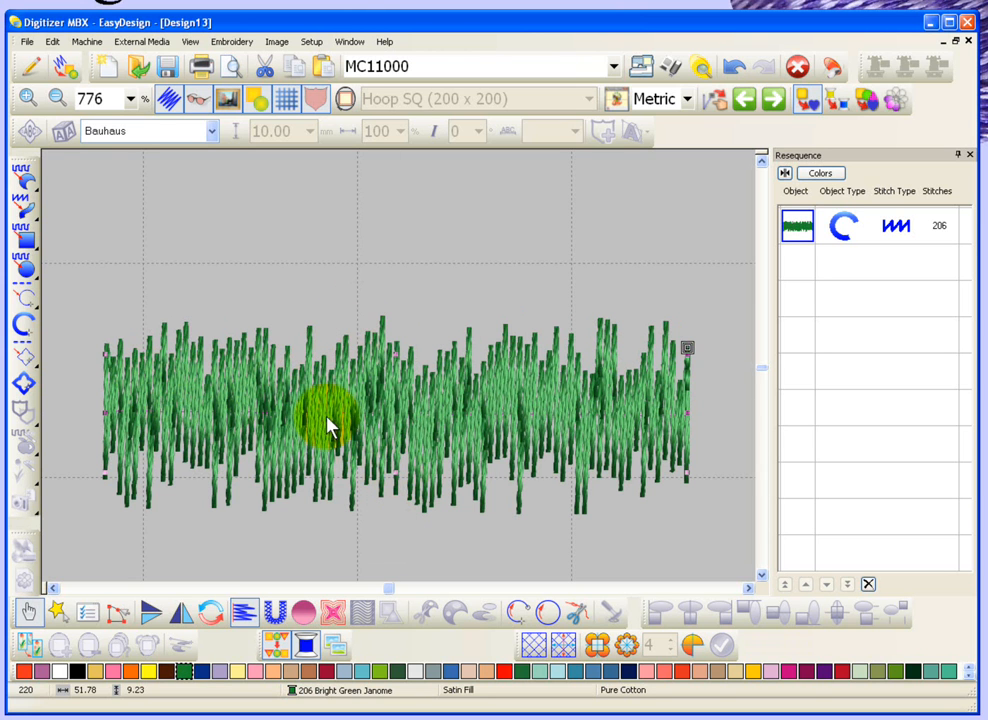
{"action": "mouse_move", "coordinate": [478, 378]}
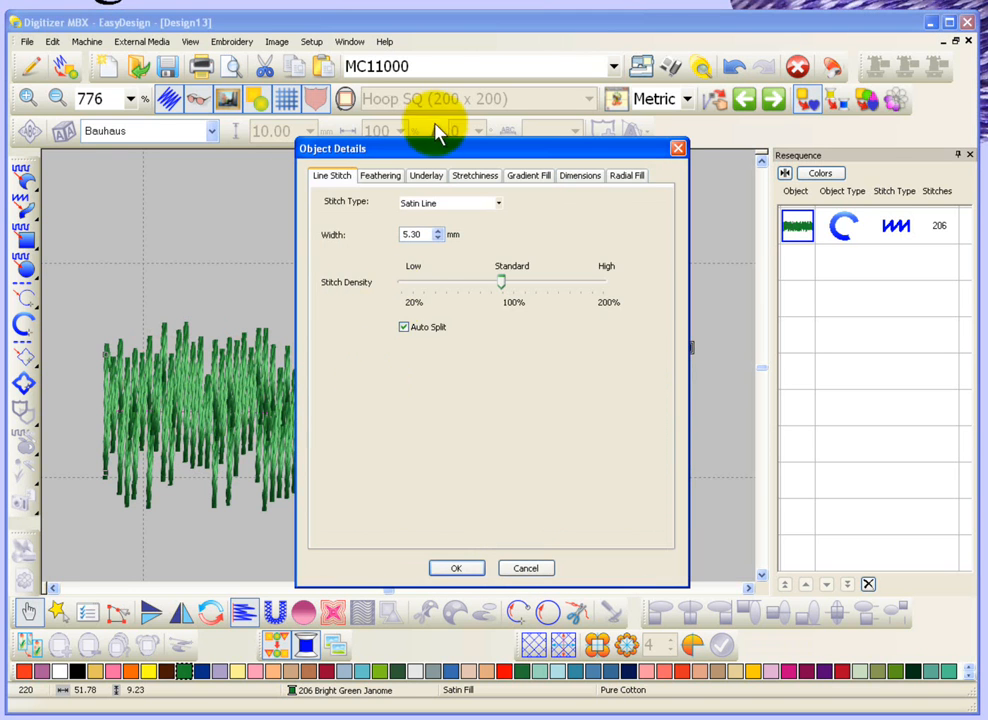
Step: Set the feathering Max. Width to 5 mm and reopen the line's object details
{"action": "left_click", "coordinate": [380, 176]}
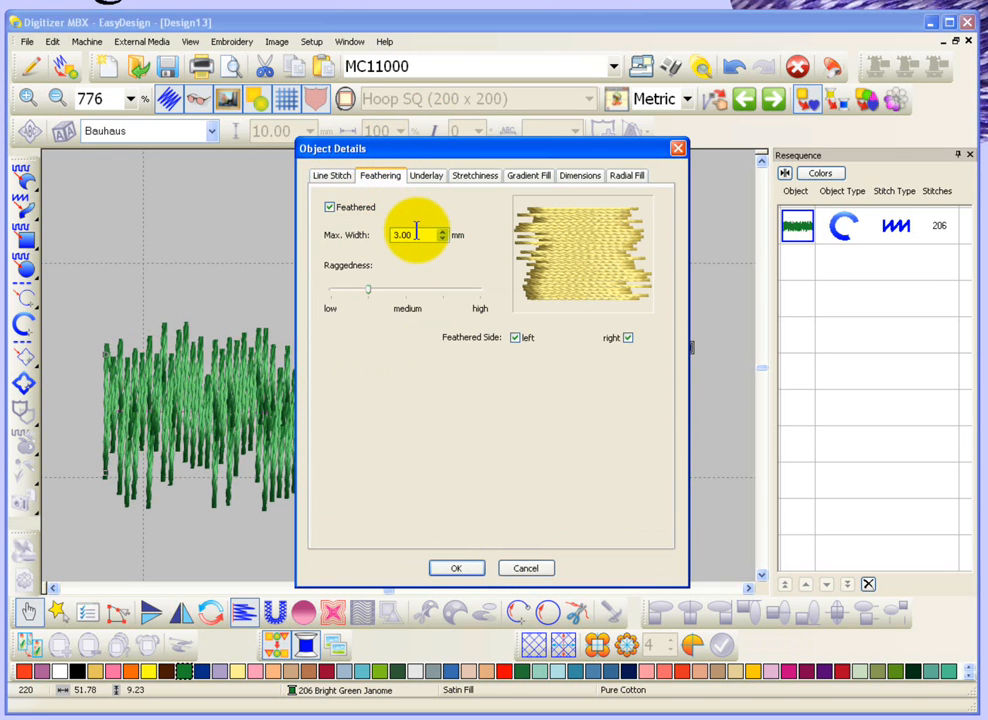
{"action": "triple_click", "coordinate": [402, 234]}
{"action": "type", "text": "5"}
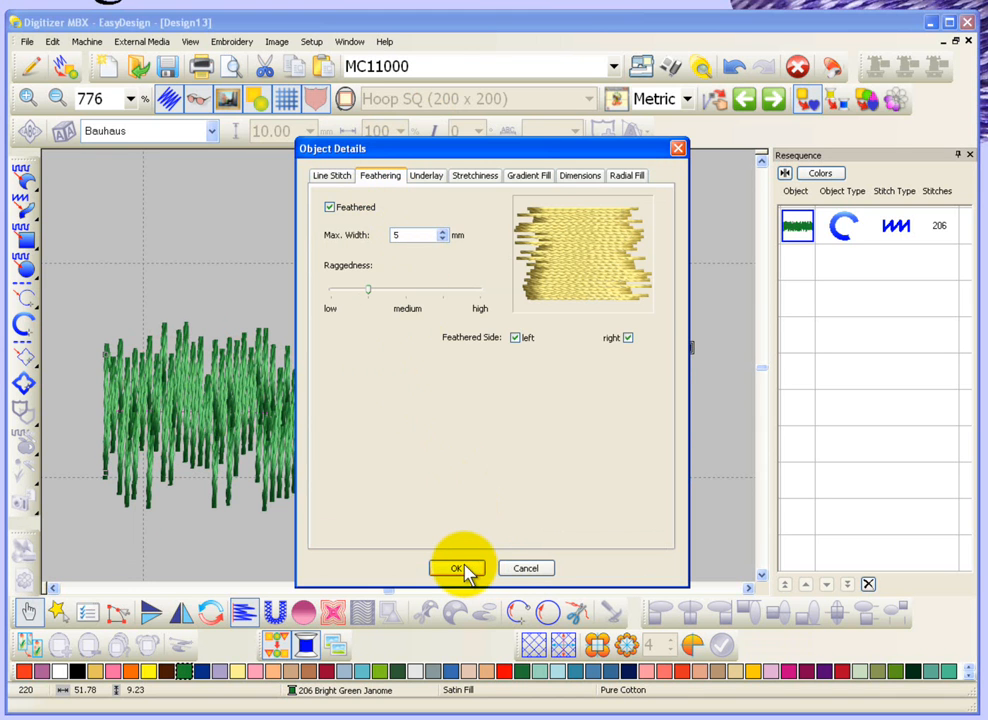
{"action": "left_click", "coordinate": [456, 568]}
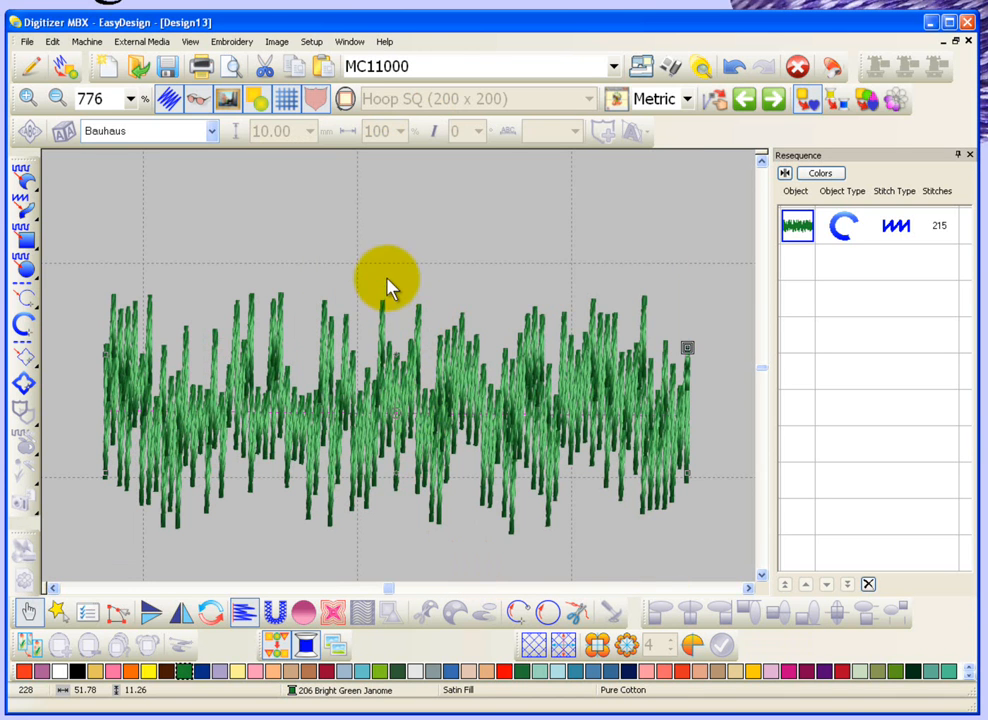
{"action": "mouse_move", "coordinate": [430, 390]}
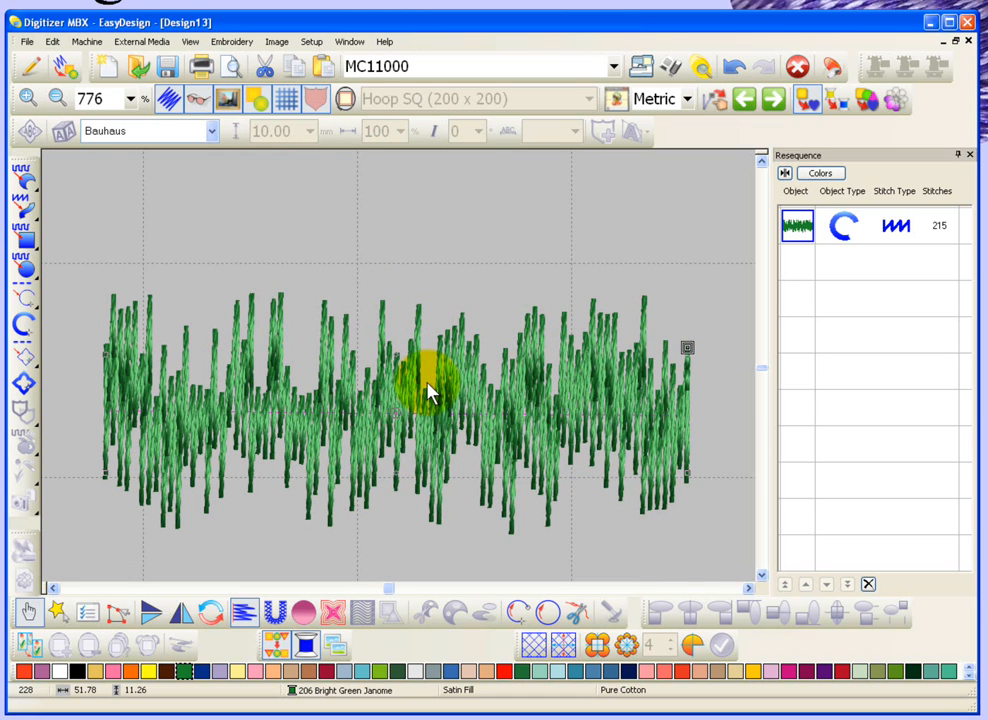
{"action": "double_click", "coordinate": [428, 390]}
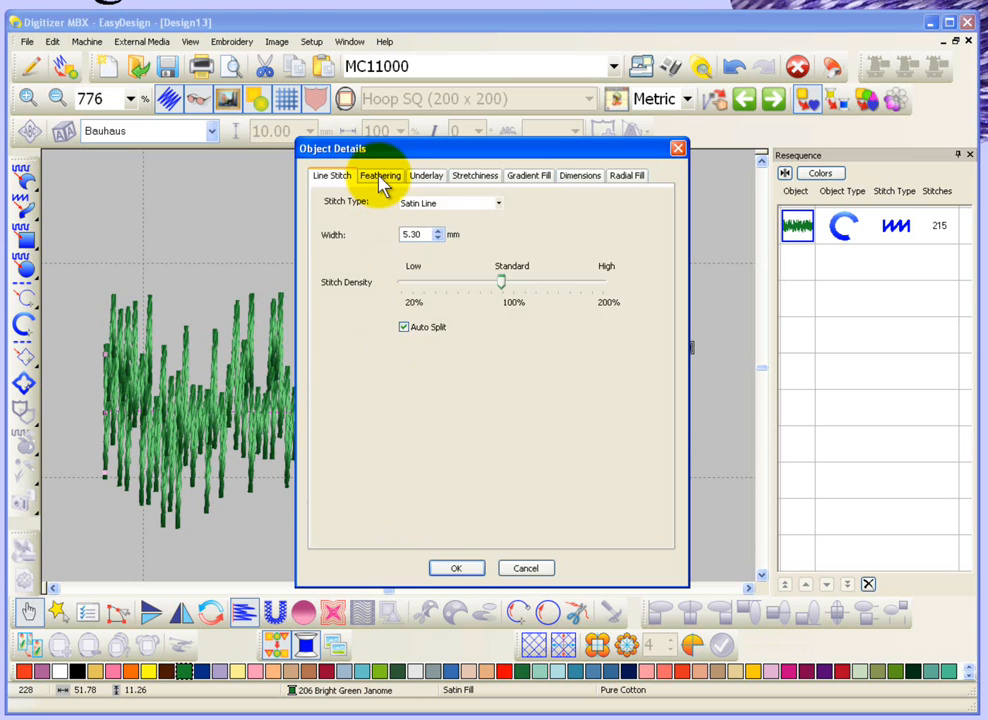
Step: Raise the feathering Raggedness slider to high, leaving 201 stitches, and reopen object details
{"action": "left_click", "coordinate": [380, 176]}
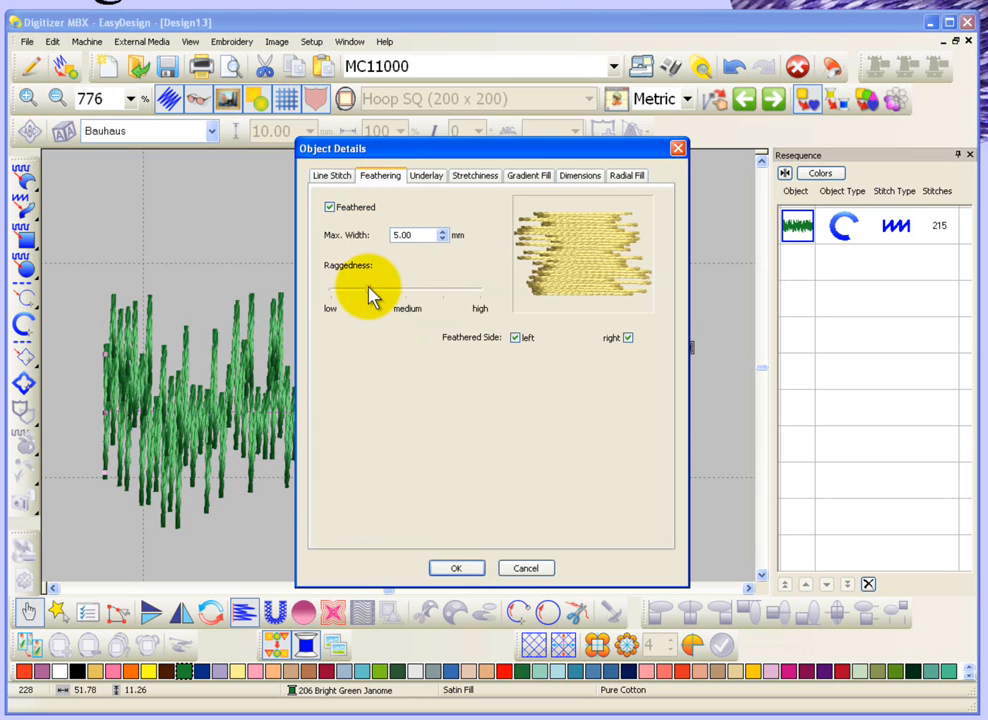
{"action": "mouse_move", "coordinate": [384, 302]}
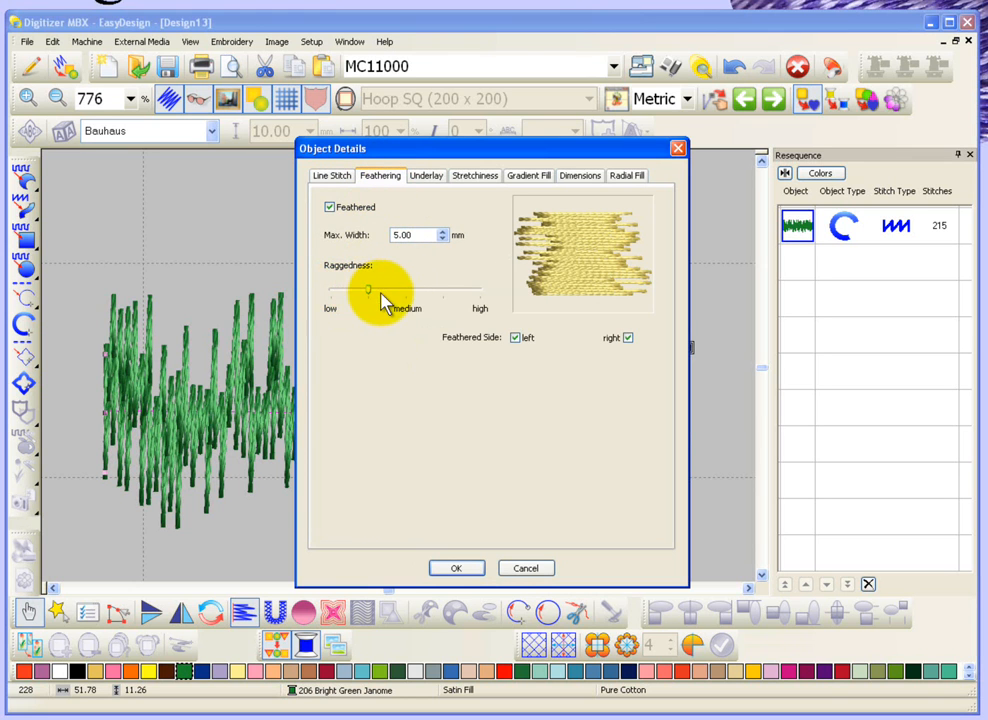
{"action": "left_click_drag", "start_coordinate": [388, 300], "coordinate": [368, 296]}
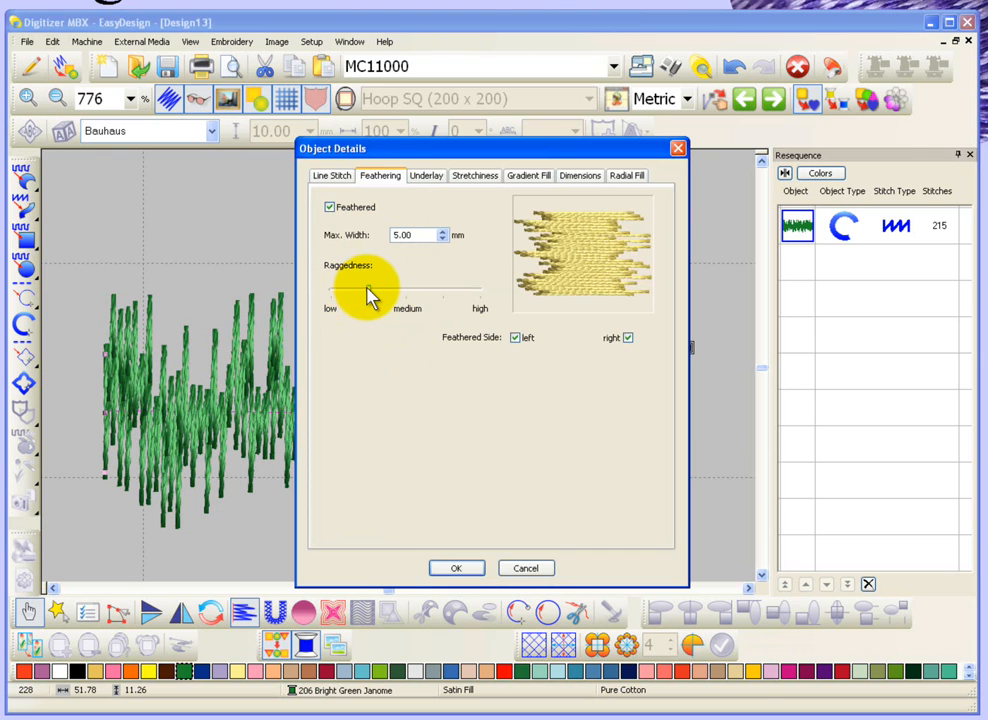
{"action": "left_click_drag", "start_coordinate": [370, 296], "coordinate": [440, 296]}
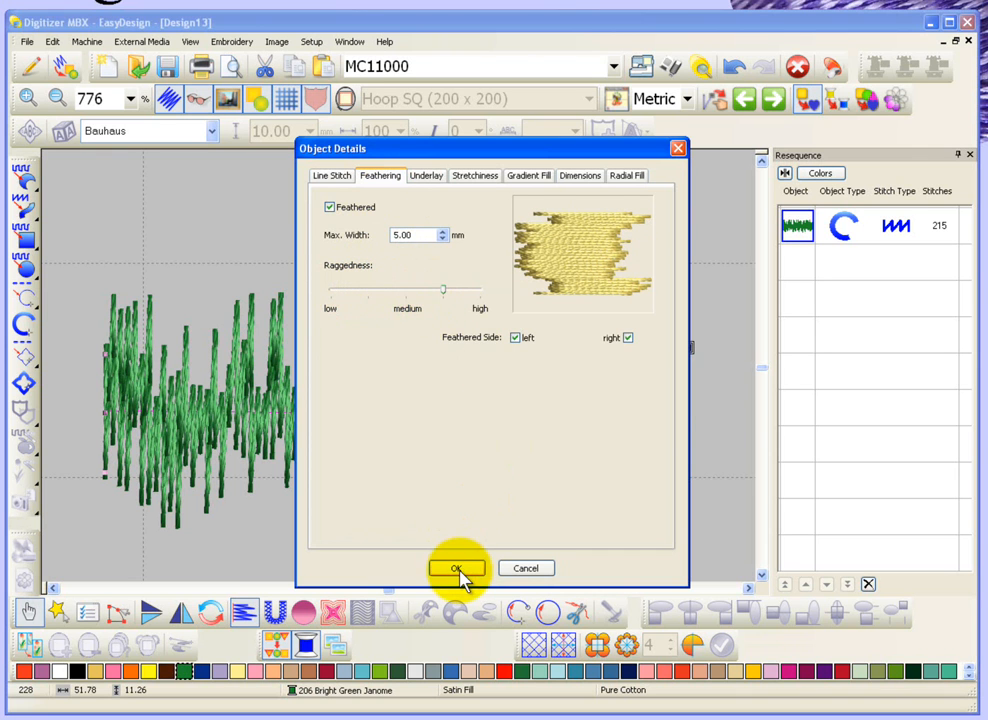
{"action": "left_click", "coordinate": [456, 568]}
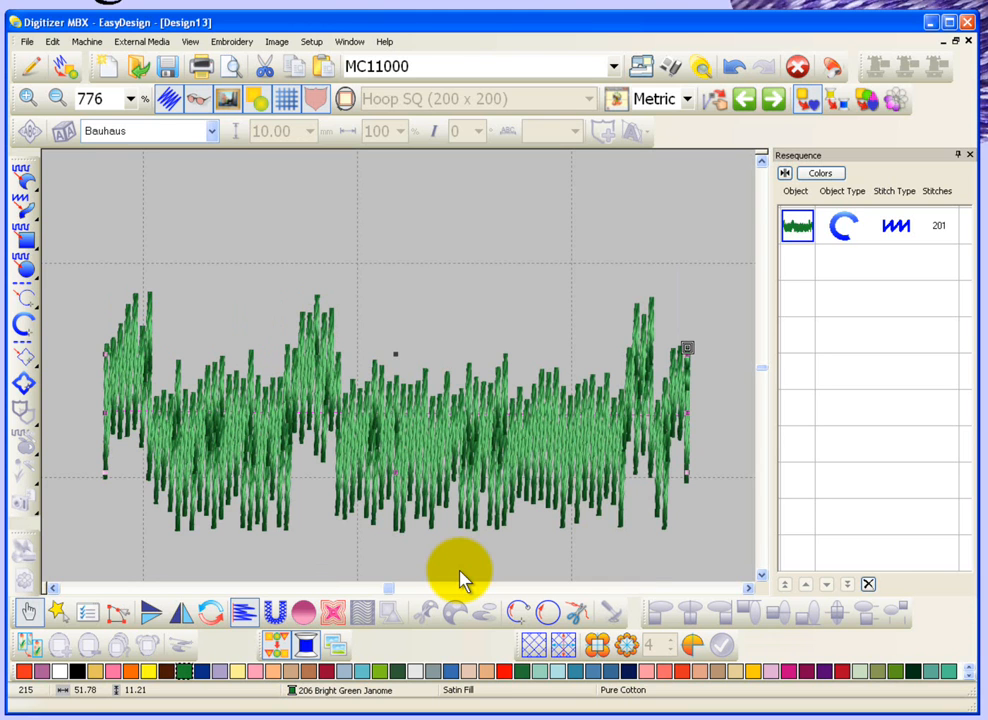
{"action": "mouse_move", "coordinate": [440, 410]}
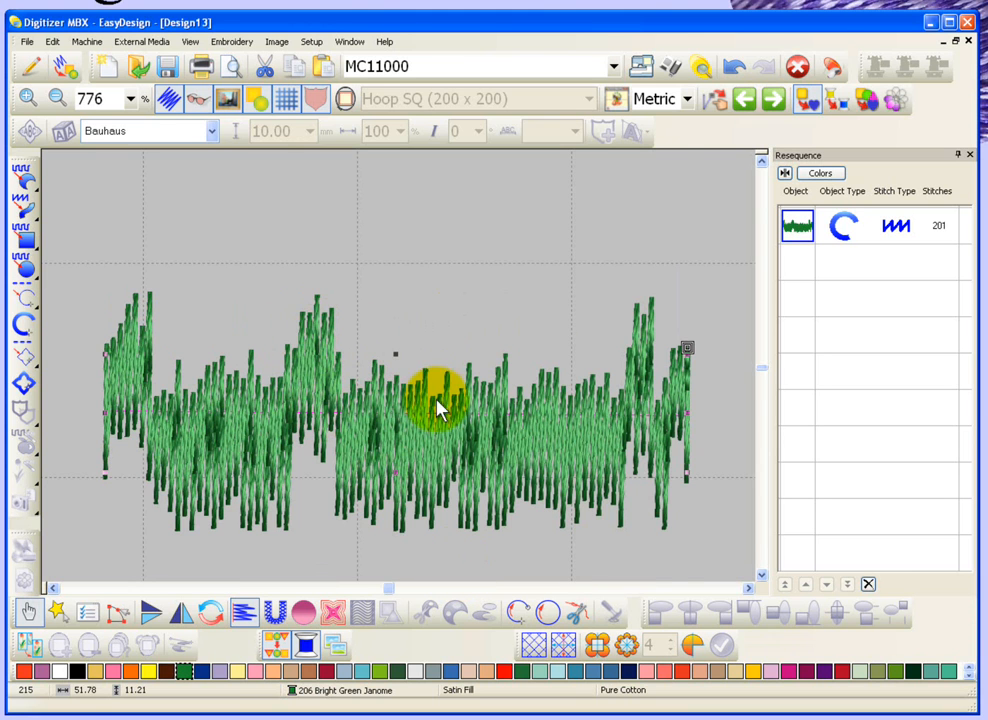
{"action": "double_click", "coordinate": [436, 408]}
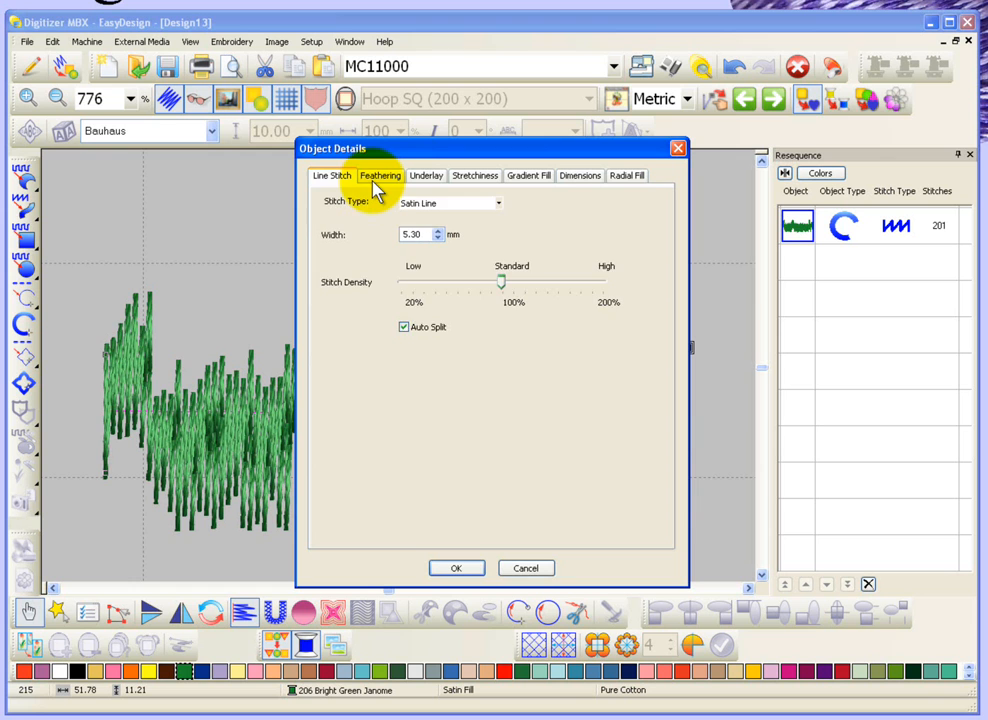
Step: Lower the Raggedness and keep only the right Feathered Side checked
{"action": "left_click", "coordinate": [380, 176]}
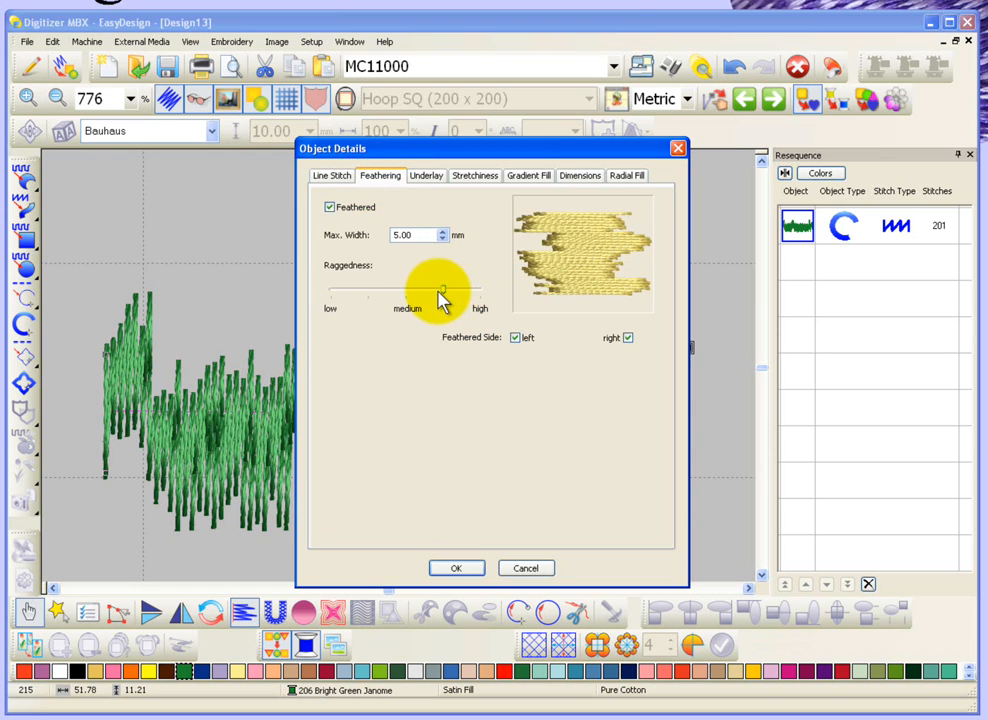
{"action": "left_click_drag", "start_coordinate": [440, 290], "coordinate": [350, 290]}
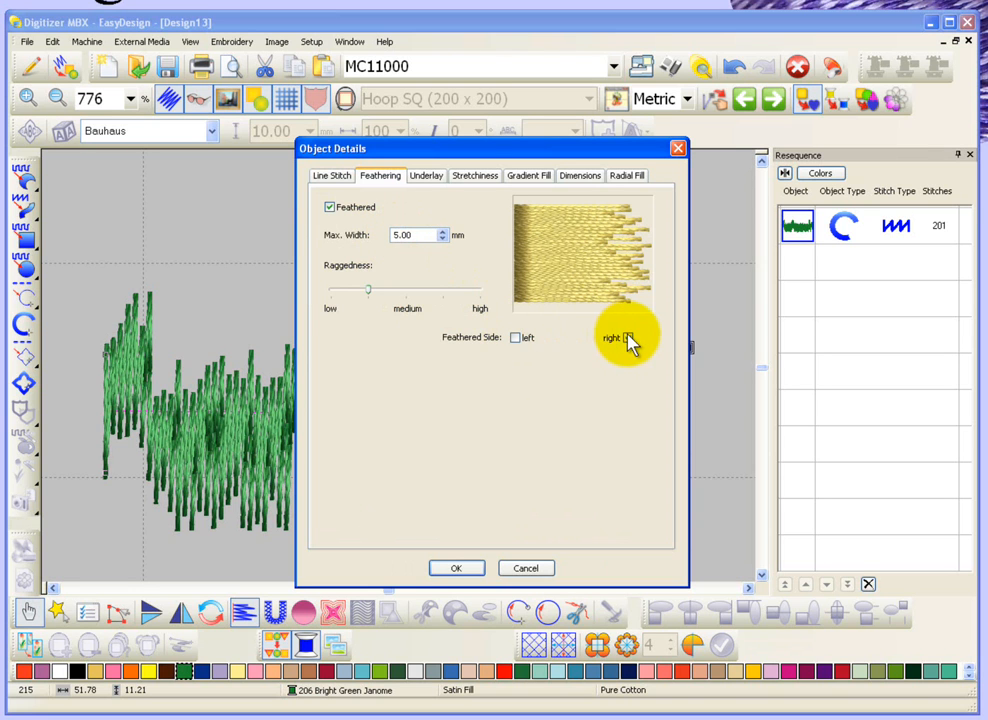
{"action": "left_click", "coordinate": [456, 568]}
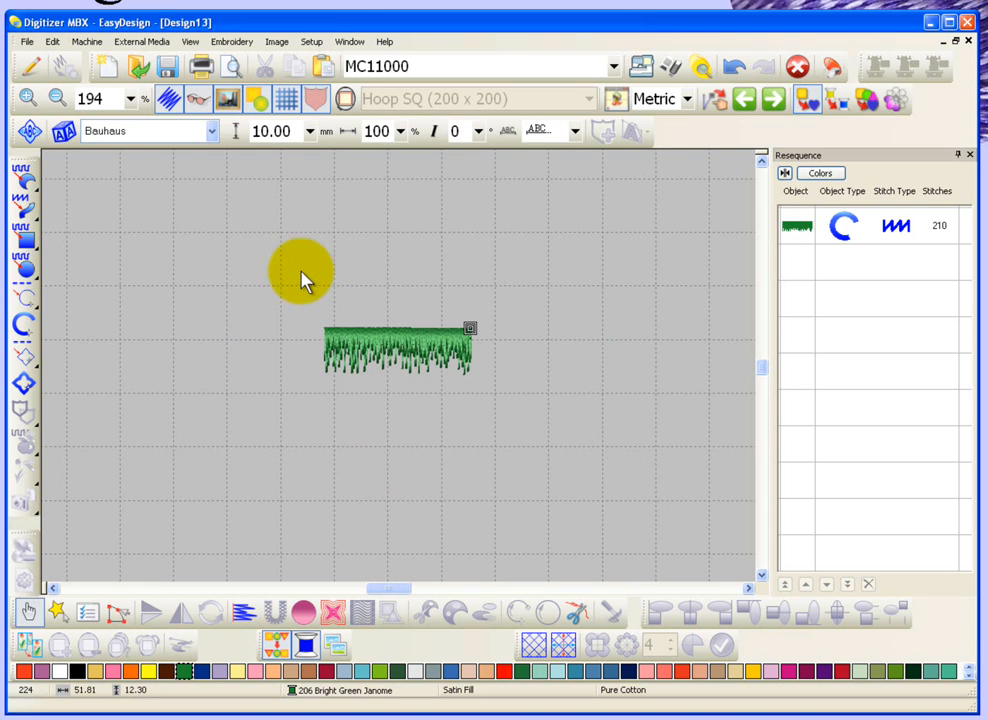
{"action": "mouse_move", "coordinate": [22, 198]}
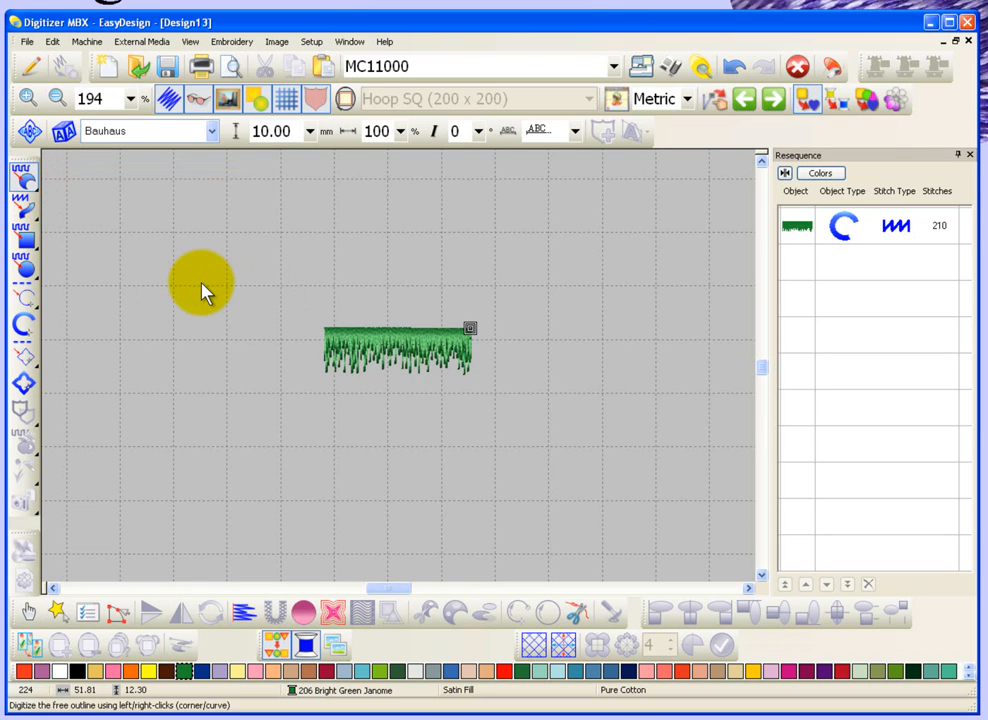
Step: Digitize outline points for a new 1426-stitch Weave Fill shape beside the satin line
{"action": "left_click", "coordinate": [344, 250]}
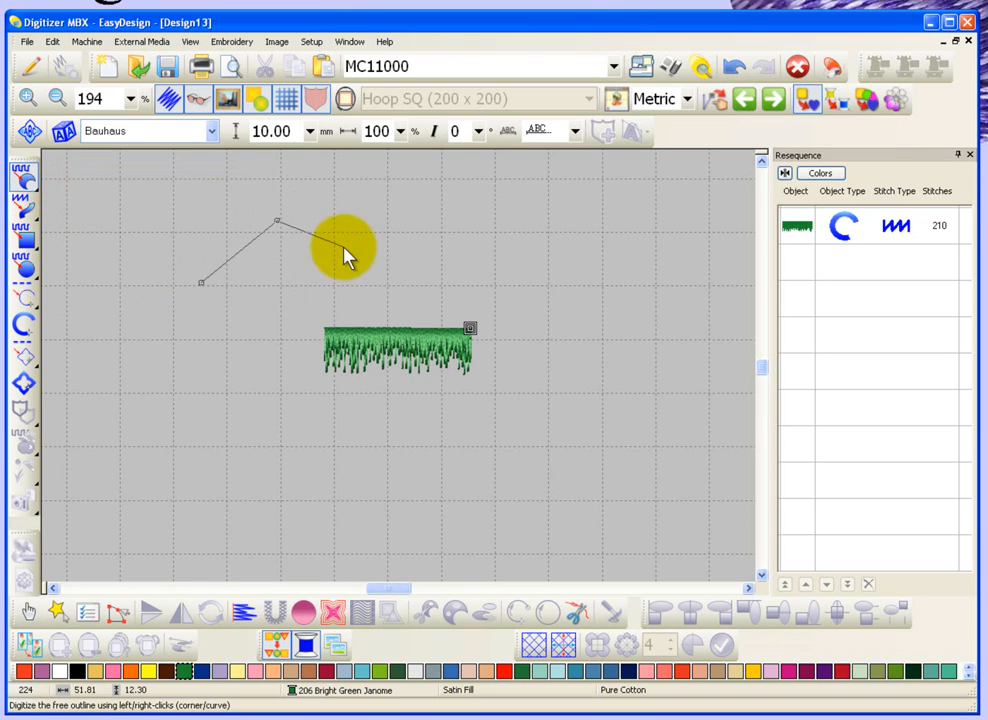
{"action": "left_click", "coordinate": [270, 298]}
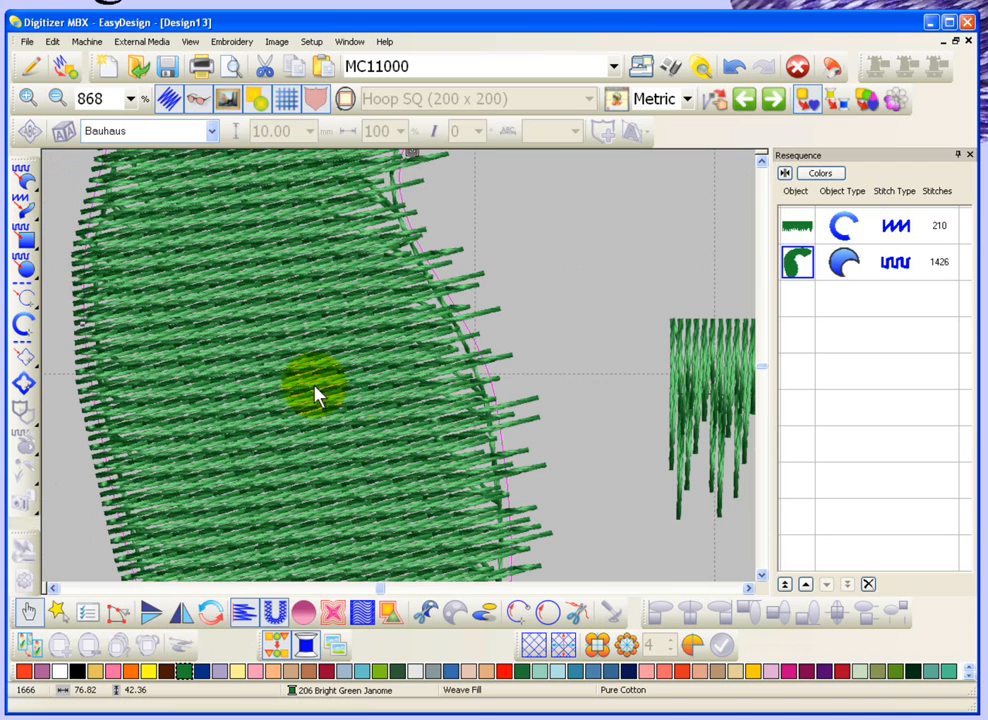
{"action": "mouse_move", "coordinate": [418, 208]}
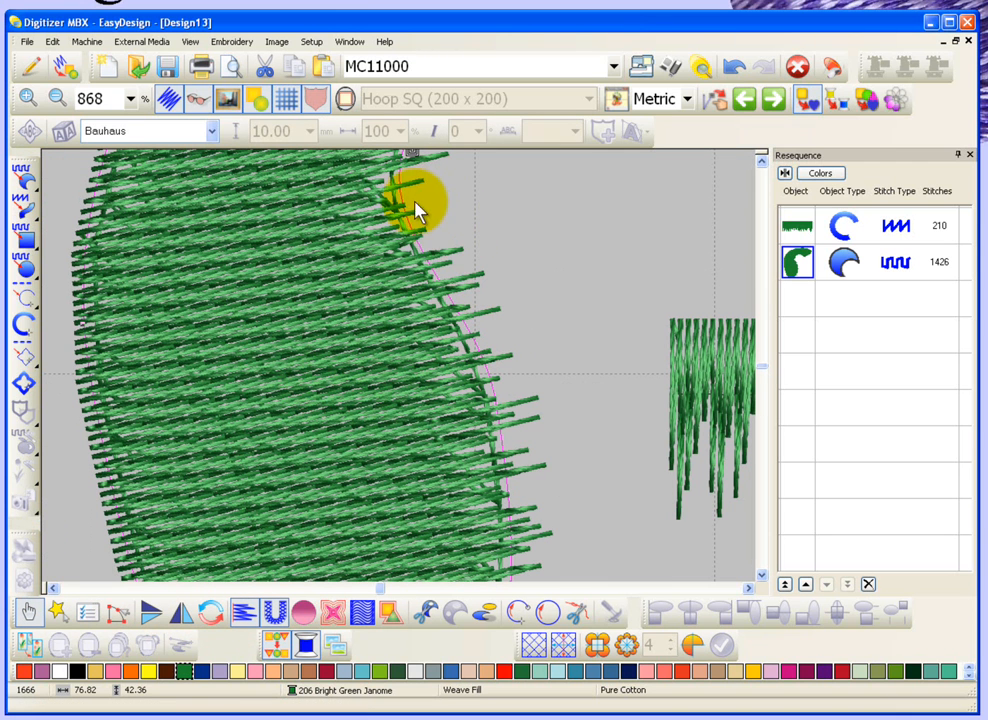
Step: Set the weave shape's Feathering Max. Width to 8 on one side
{"action": "double_click", "coordinate": [420, 210]}
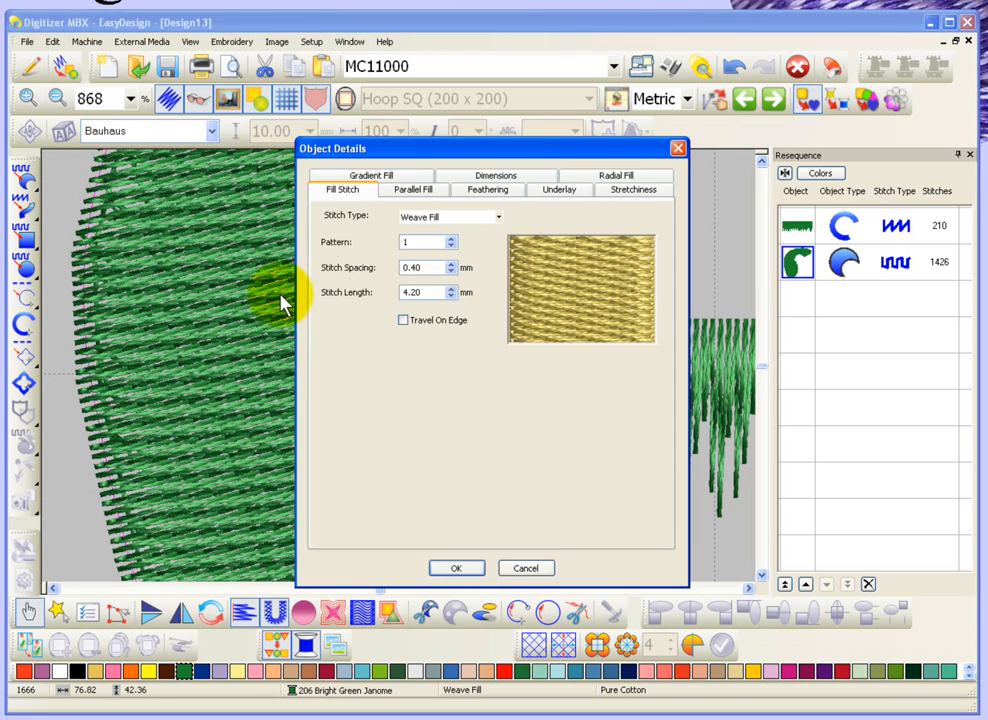
{"action": "left_click", "coordinate": [488, 188]}
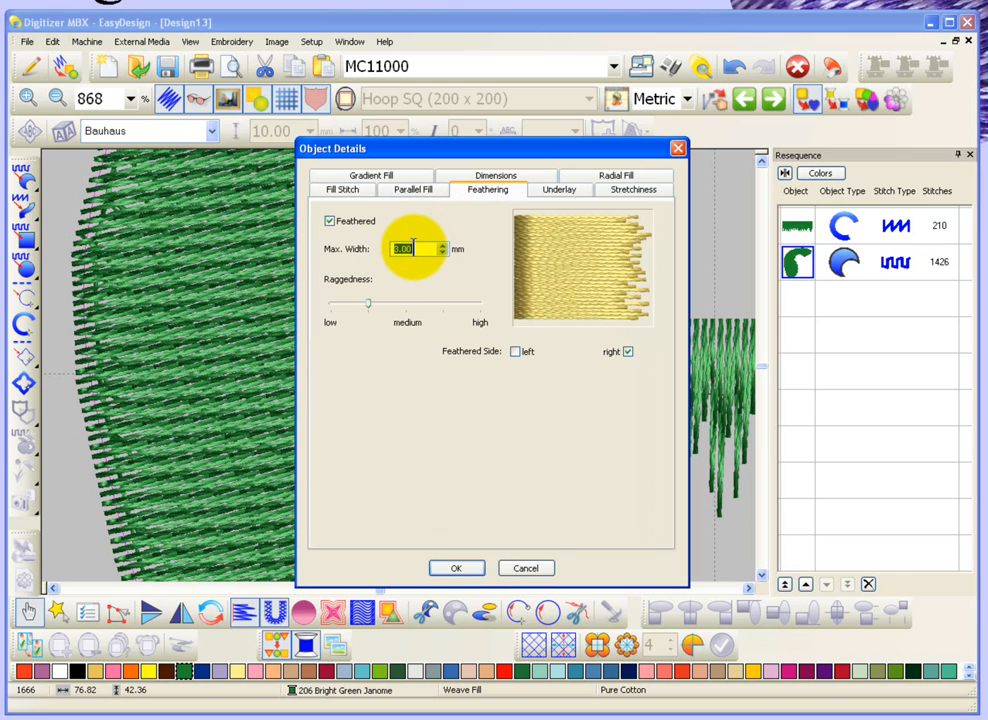
{"action": "type", "text": "8"}
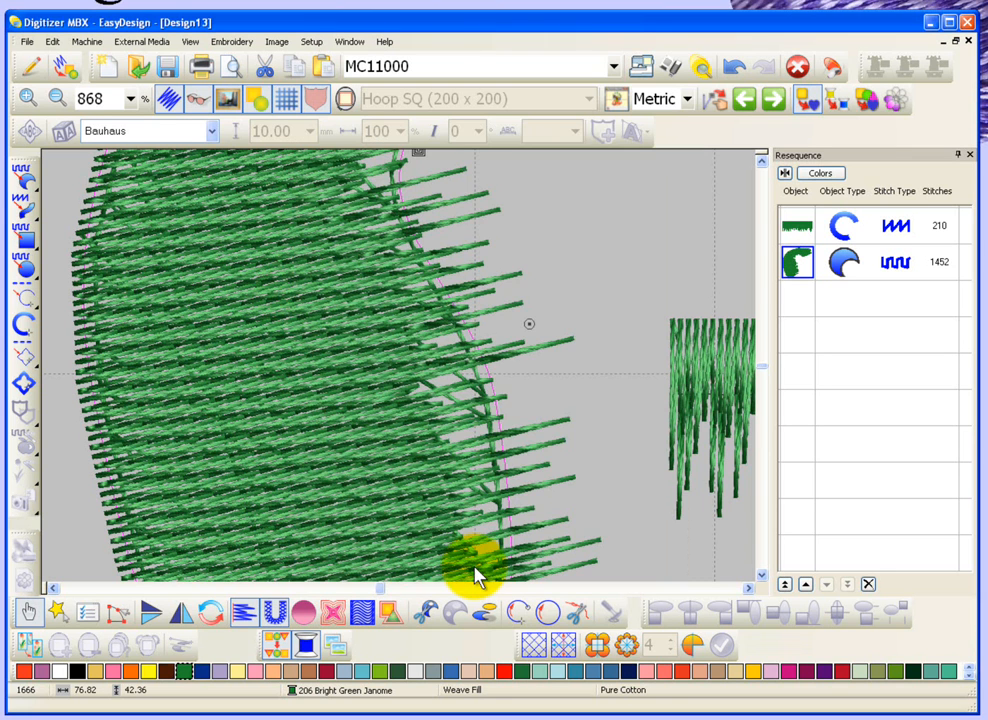
{"action": "mouse_move", "coordinate": [396, 250]}
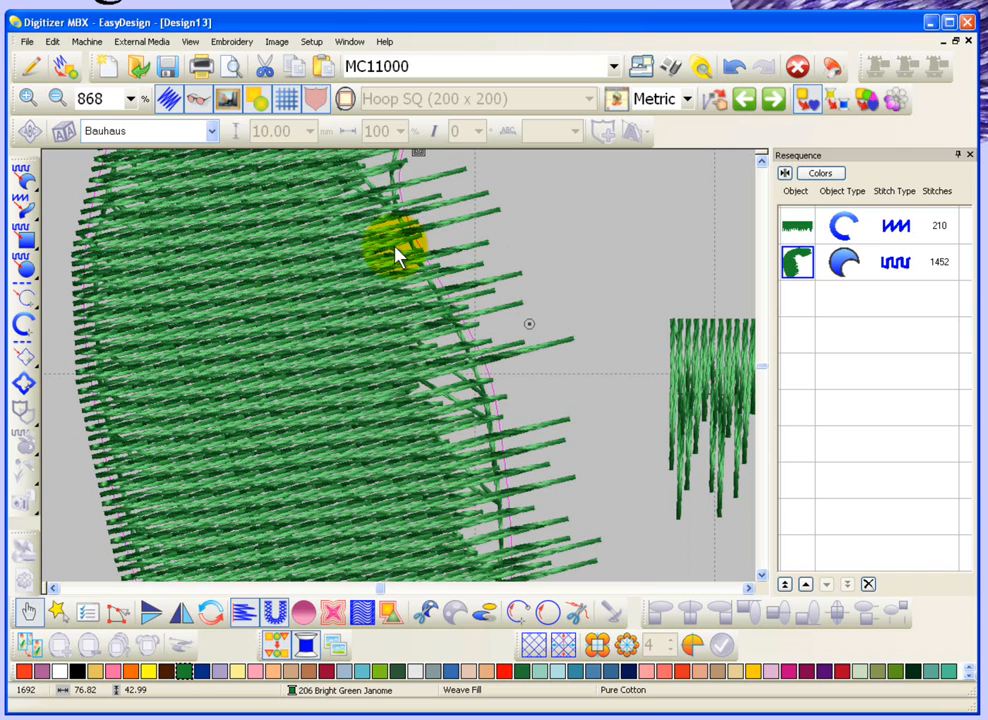
Step: Uncheck Underlay in the weave shape's Object Details, dropping it to 1200 stitches
{"action": "right_click", "coordinate": [400, 256]}
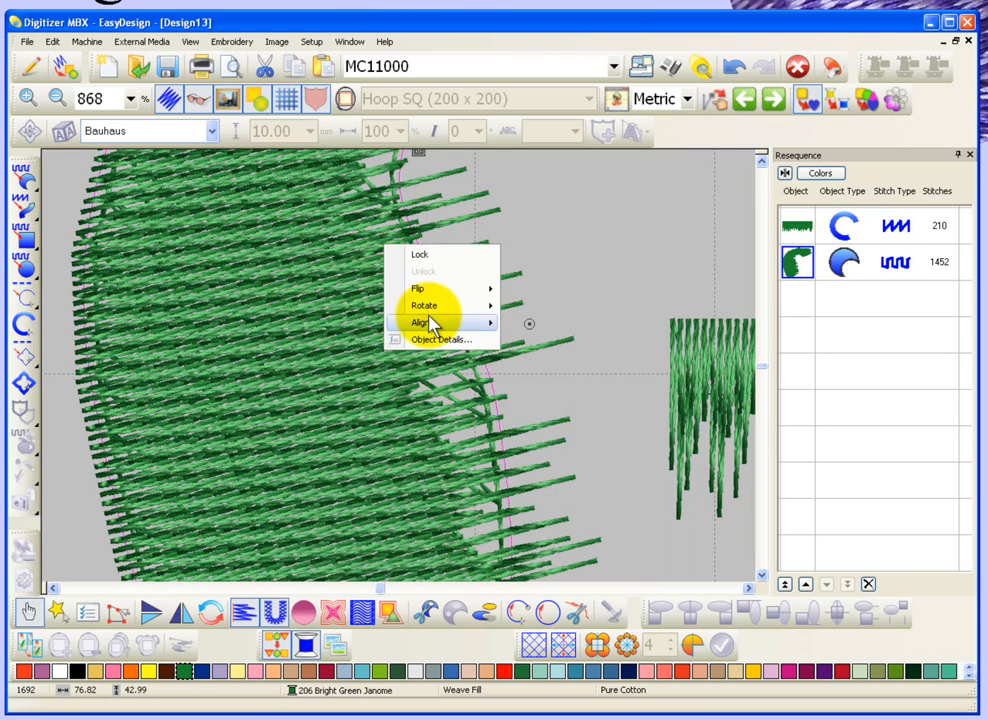
{"action": "left_click", "coordinate": [440, 340]}
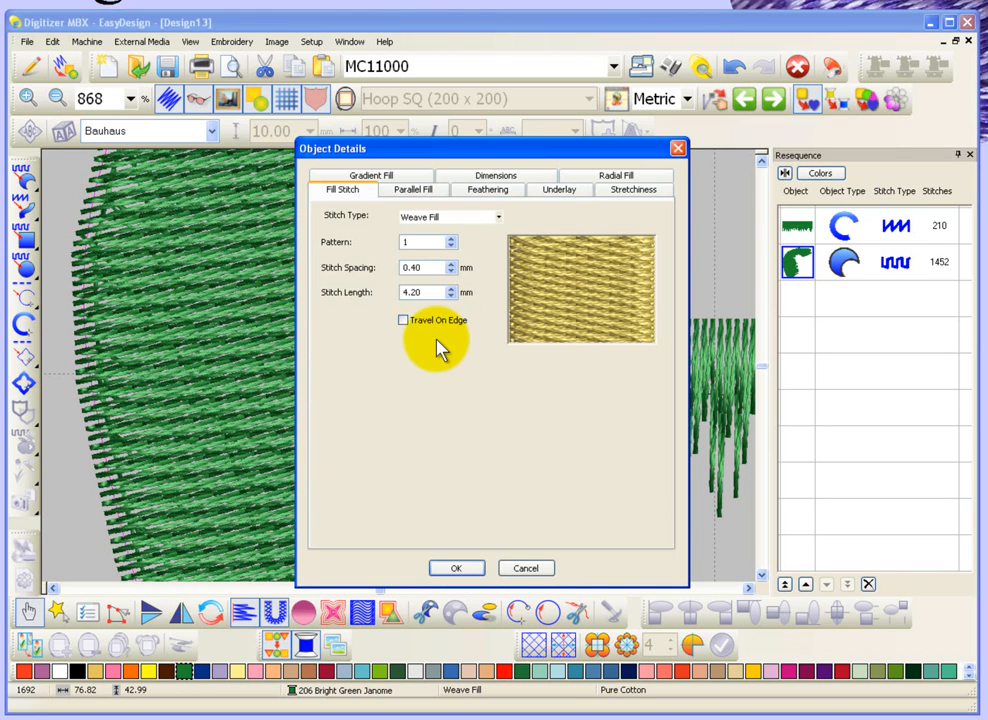
{"action": "left_click", "coordinate": [560, 188]}
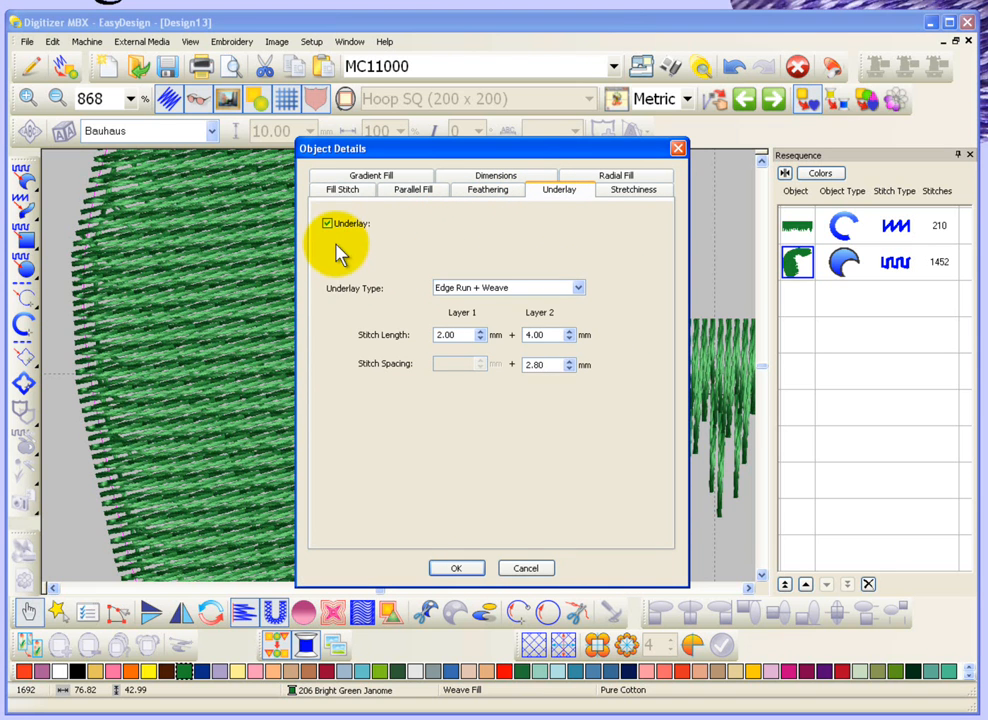
{"action": "left_click", "coordinate": [328, 224]}
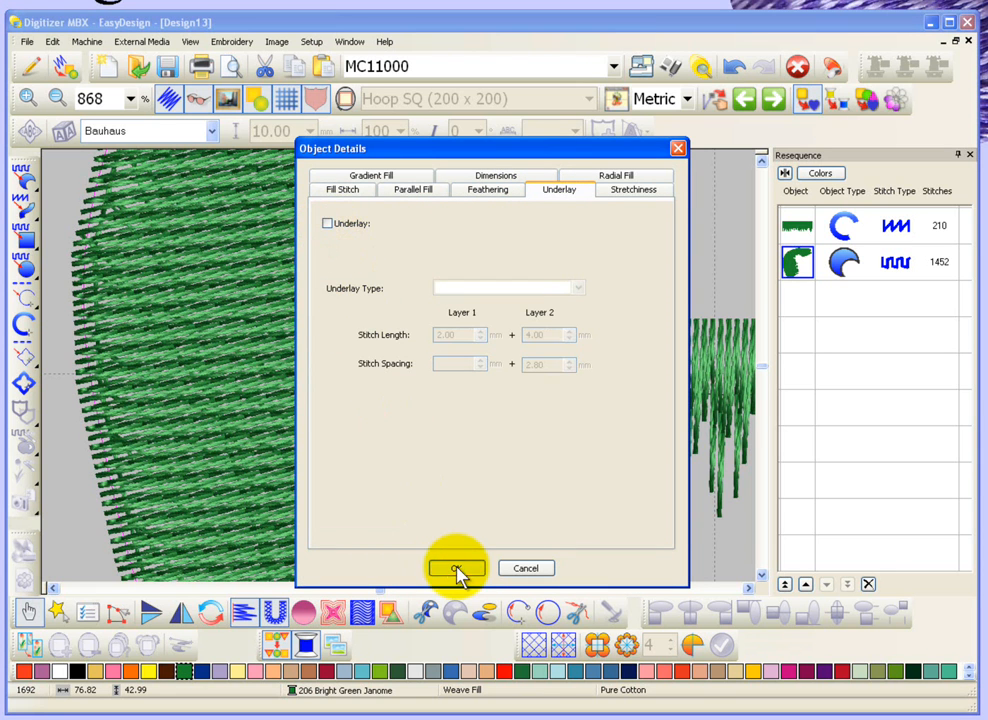
{"action": "left_click", "coordinate": [456, 568]}
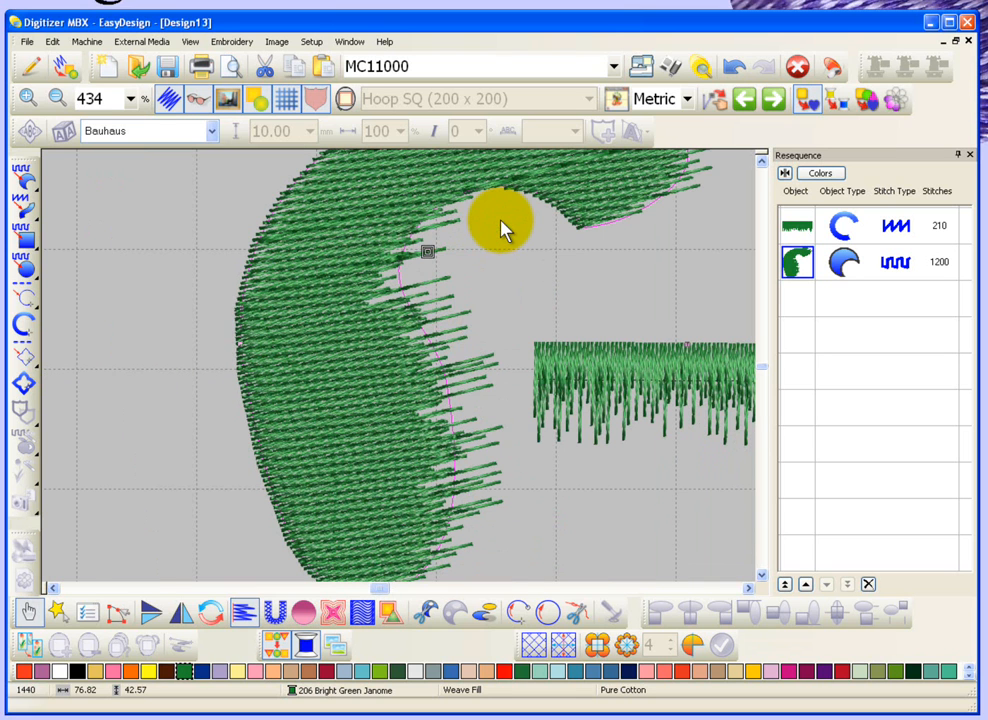
{"action": "mouse_move", "coordinate": [448, 372]}
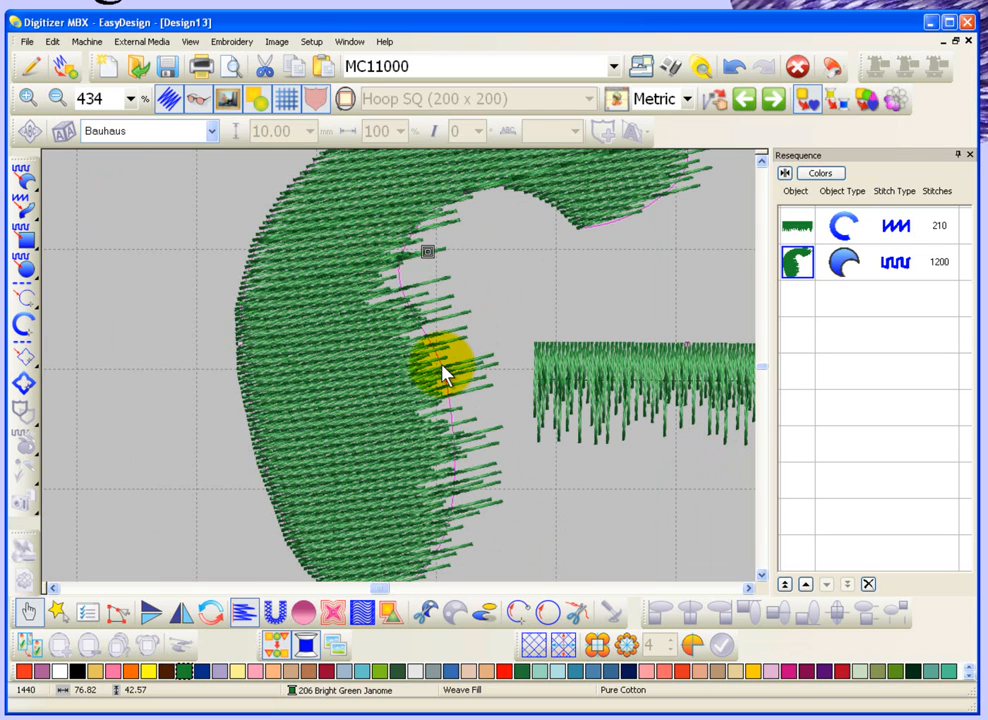
{"action": "mouse_move", "coordinate": [430, 356]}
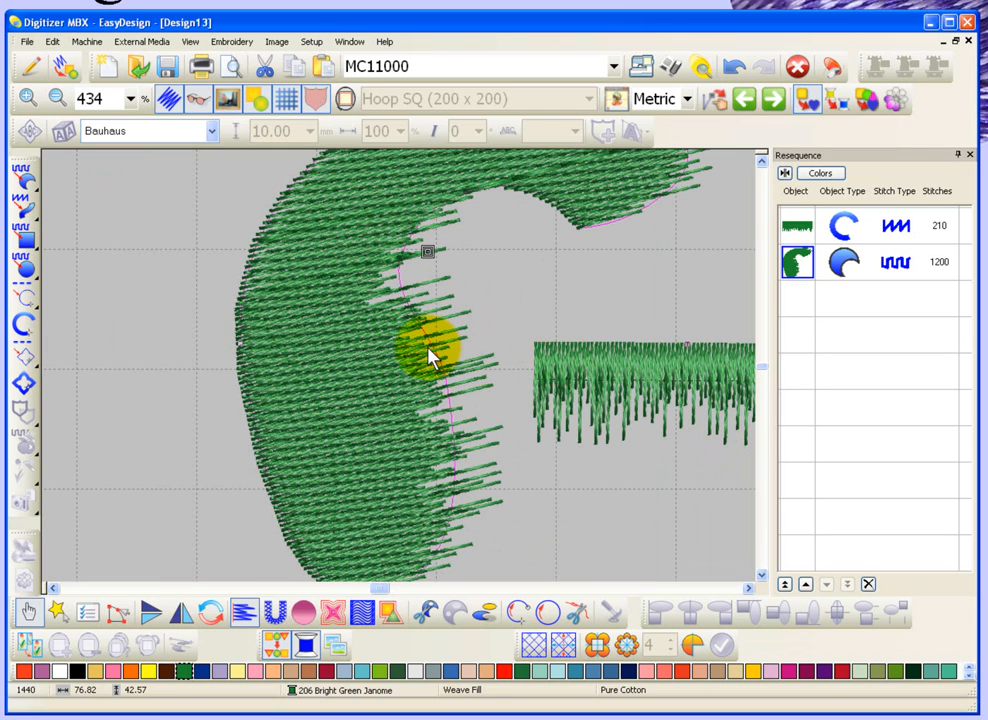